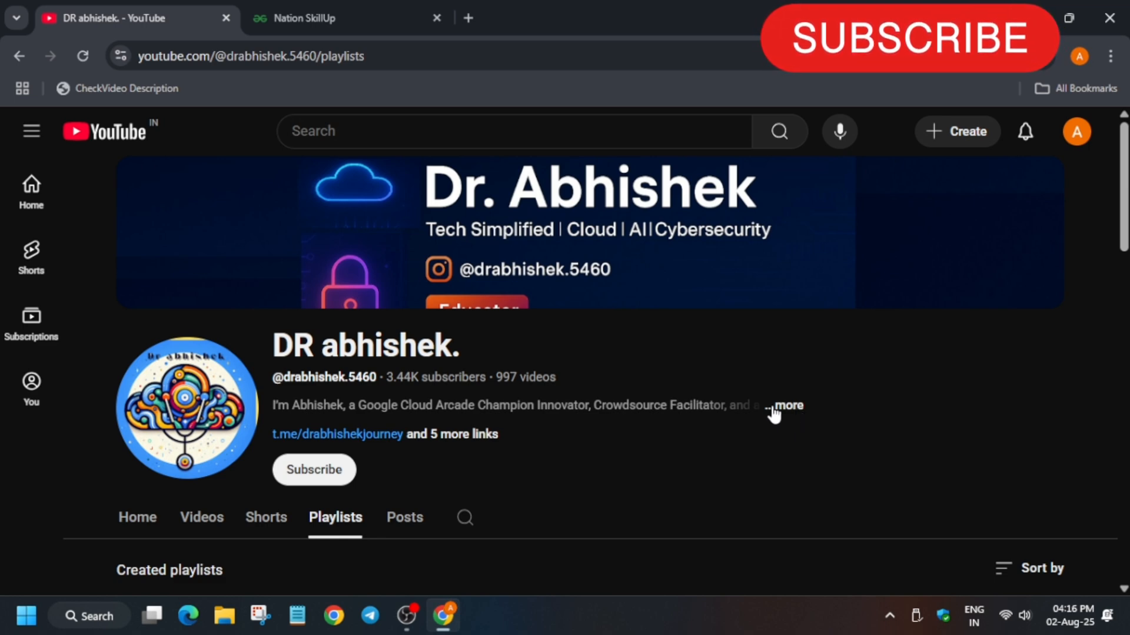
mouse_move(807, 581)
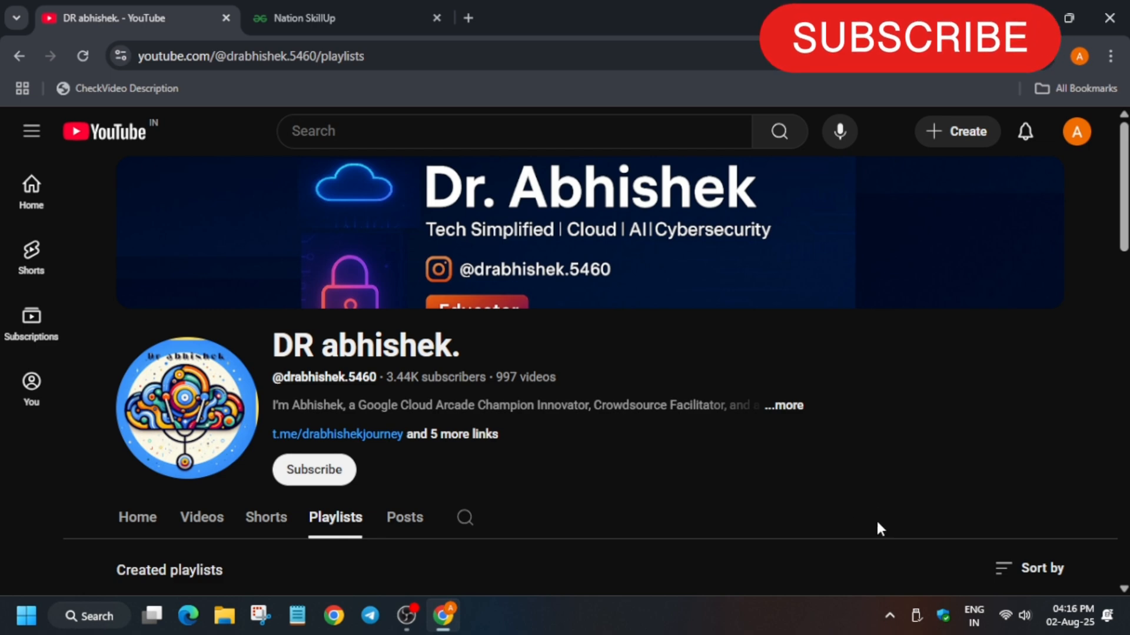
- Switch to the Nation SkillUp tab and look over the mission banner and student registration form
click(339, 18)
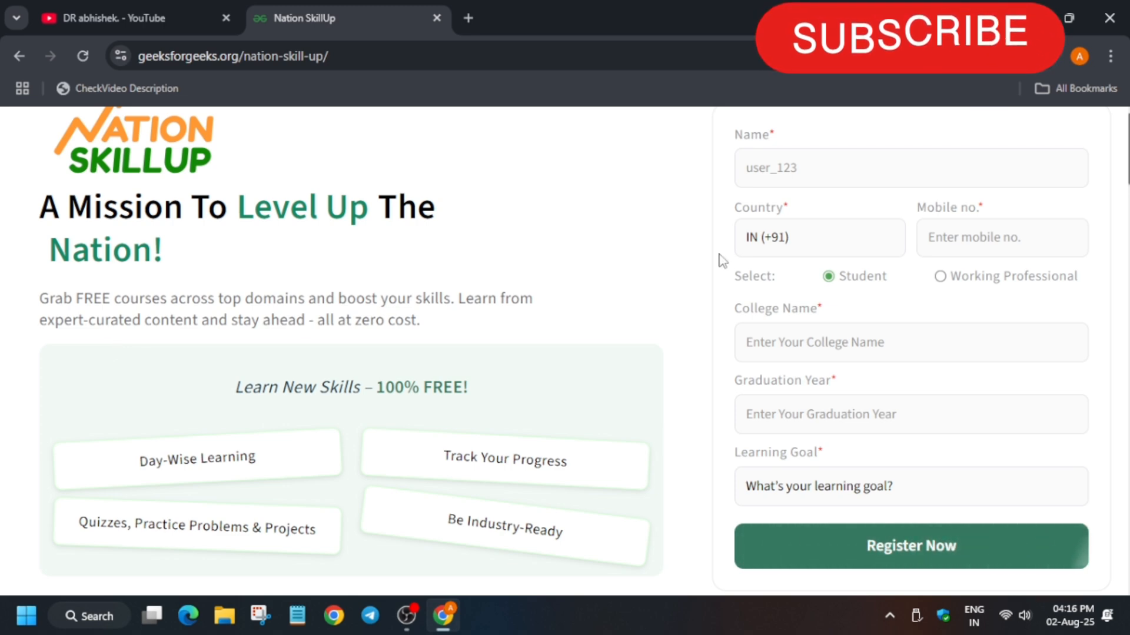
scroll(down, 3)
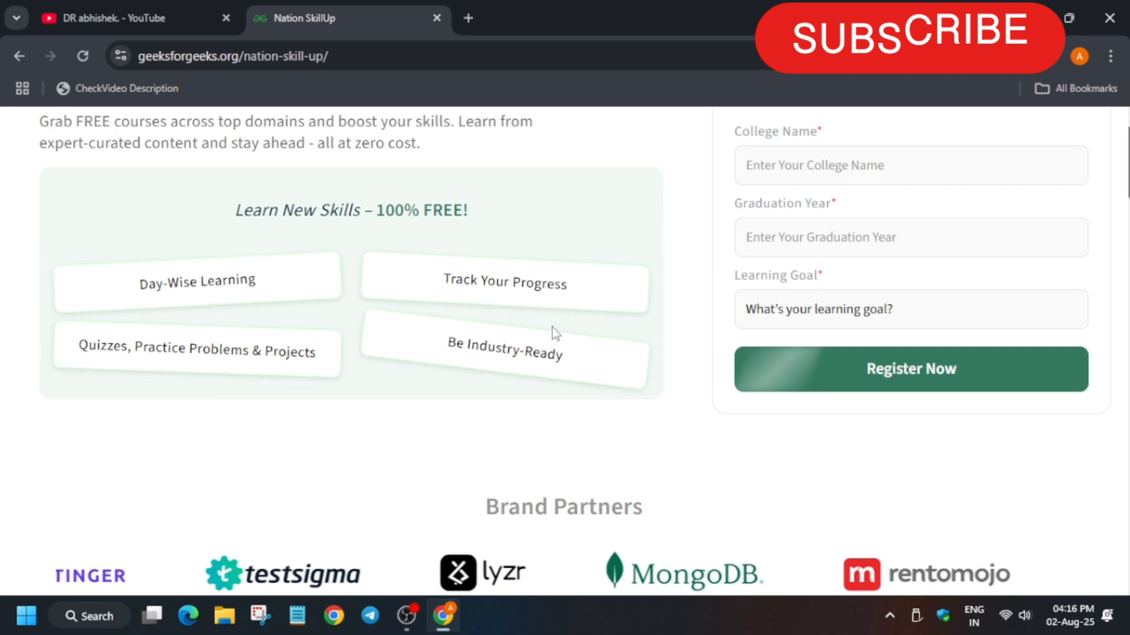
scroll(up, 3)
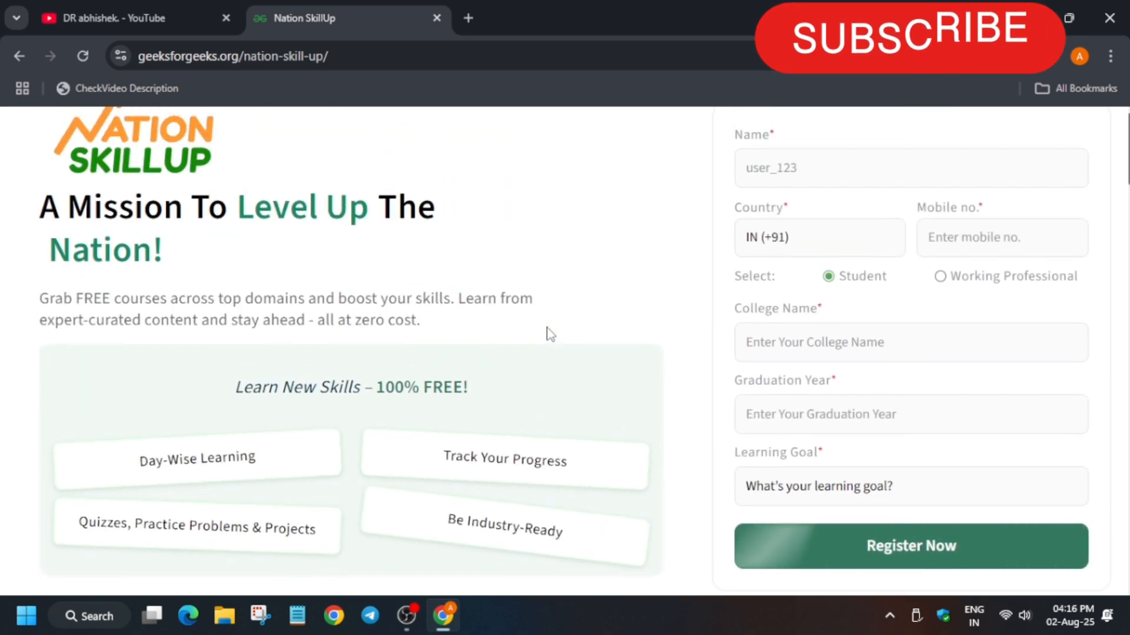
scroll(down, 3)
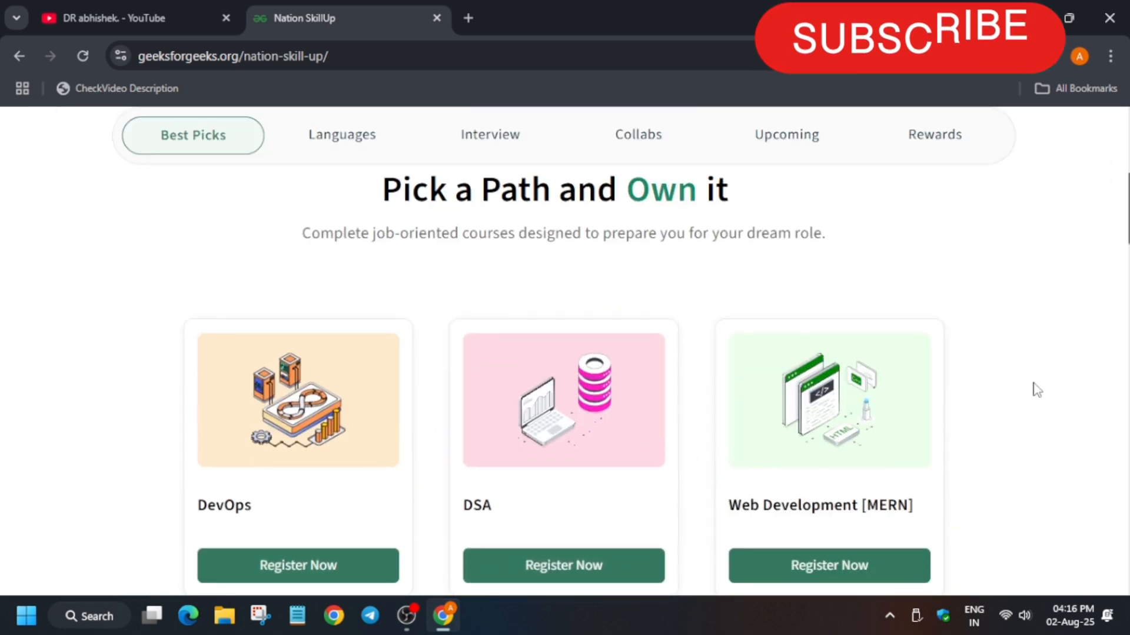
mouse_move(1092, 339)
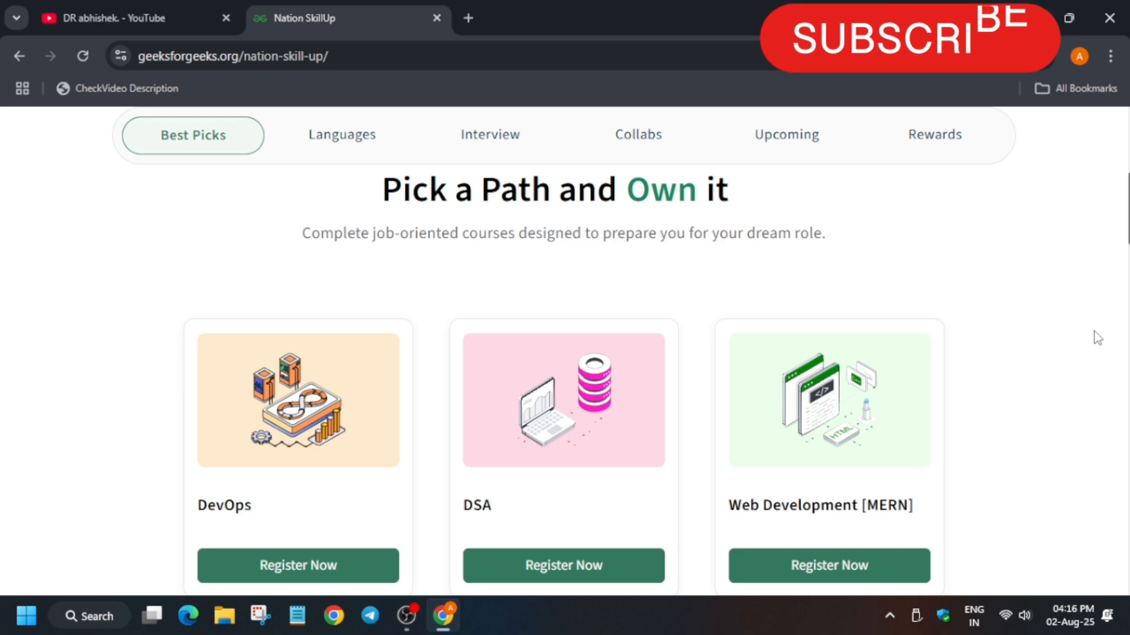
- Browse the Best Picks course paths, then the Languages programming courses
scroll(down, 3)
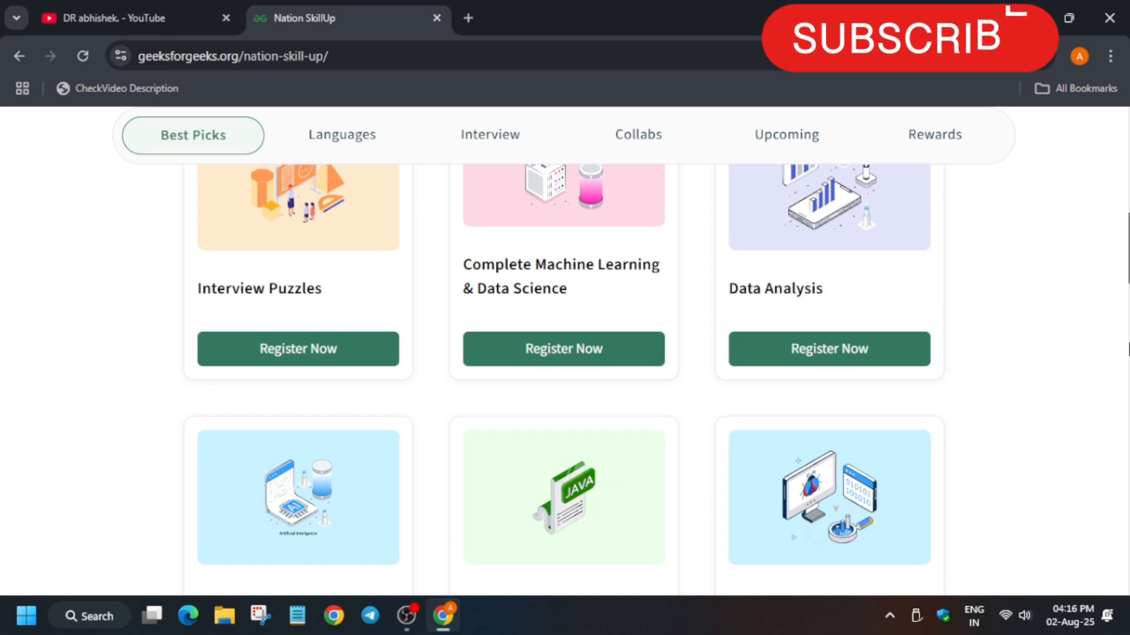
click(341, 134)
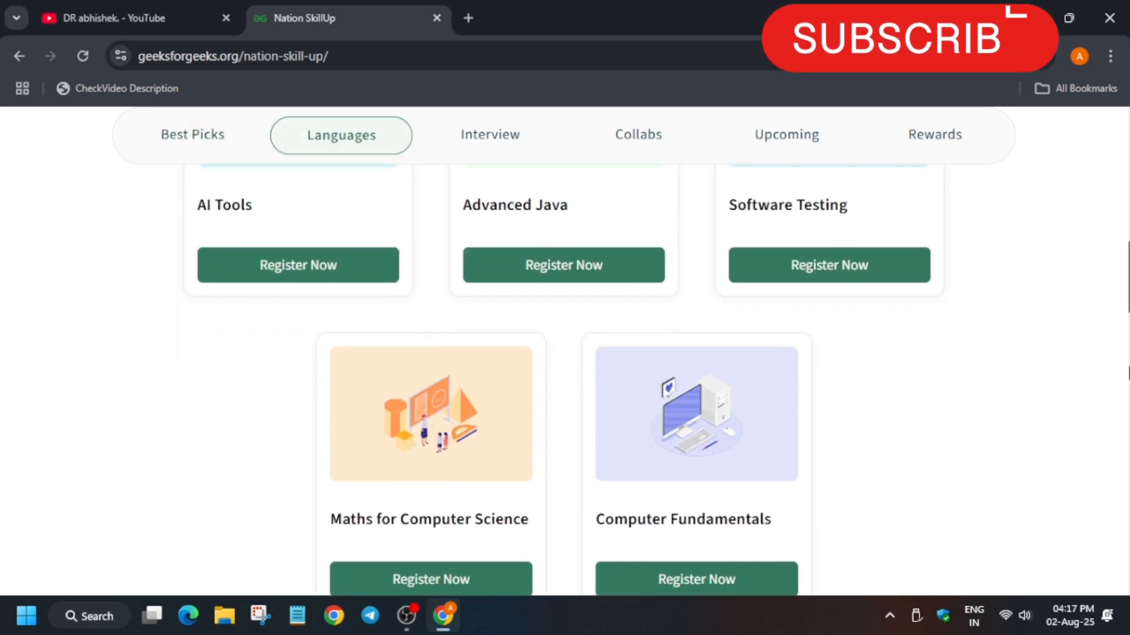
scroll(down, 3)
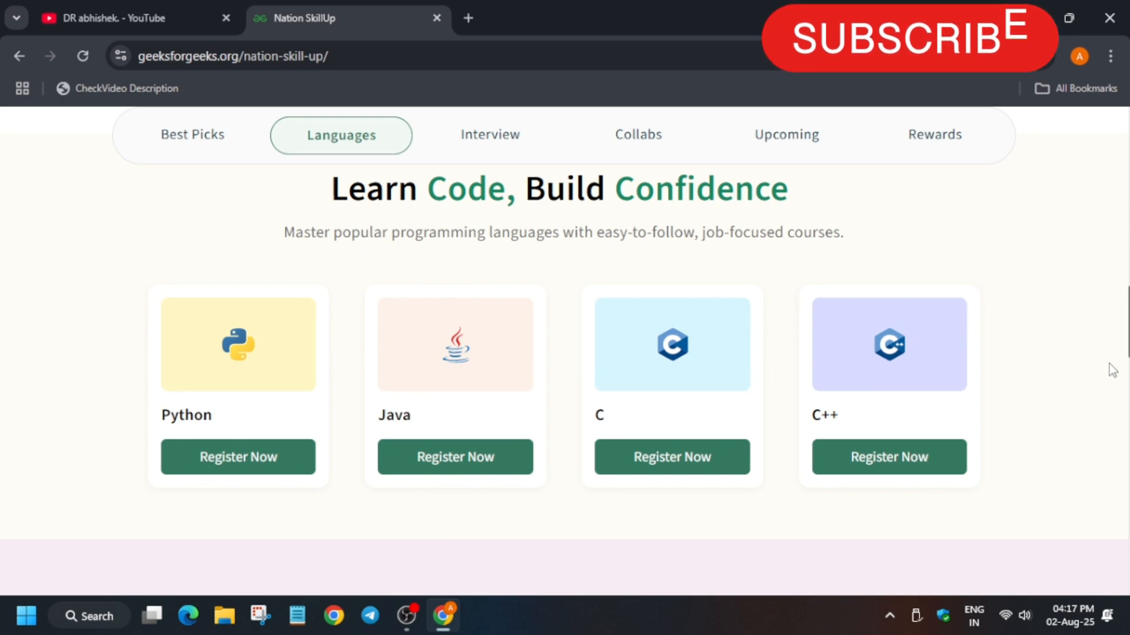
- Browse the Interview prep courses down to the Partner Courses section
click(489, 134)
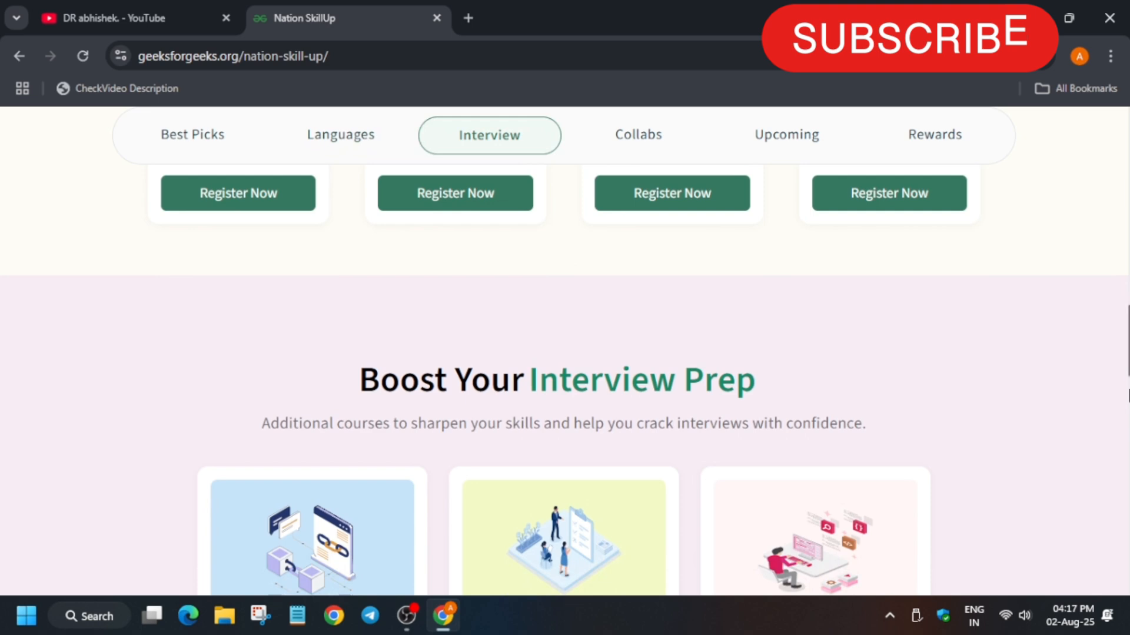
scroll(down, 3)
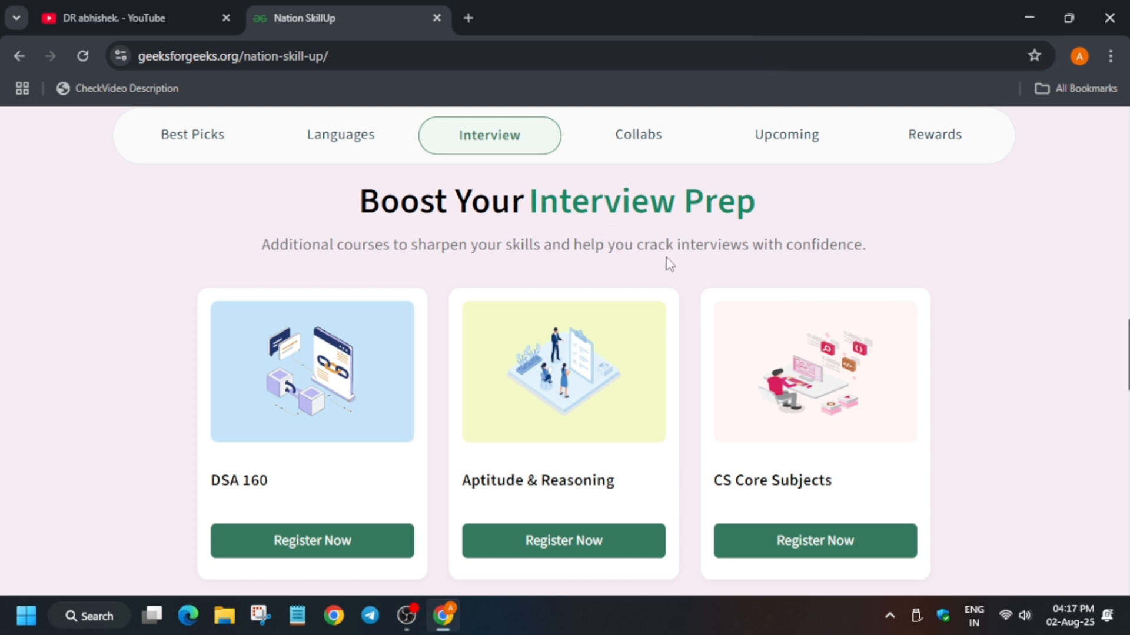
scroll(down, 3)
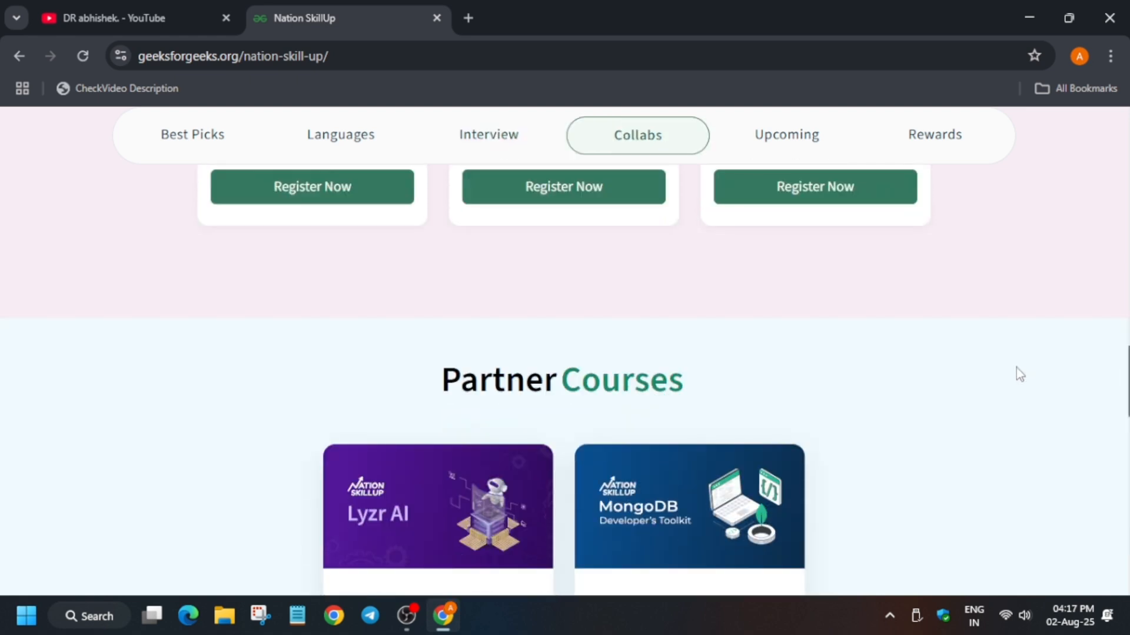
- Scroll past the Lyzr AI and MongoDB partner courses to the JavaScript, Cyber Security and System Design upcoming courses
scroll(down, 3)
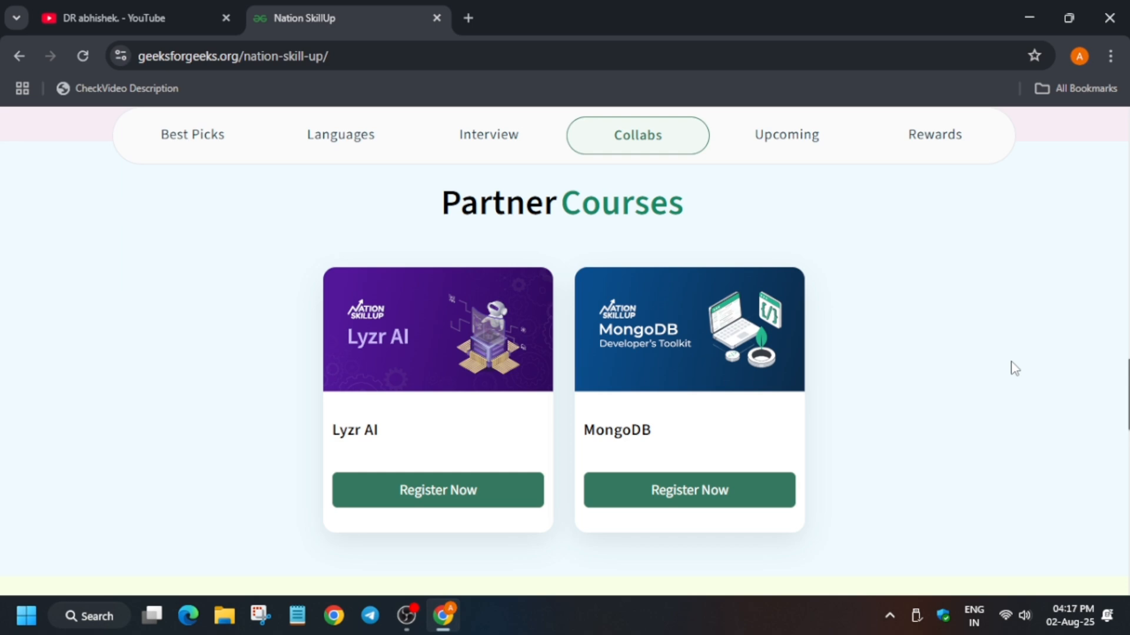
mouse_move(1018, 316)
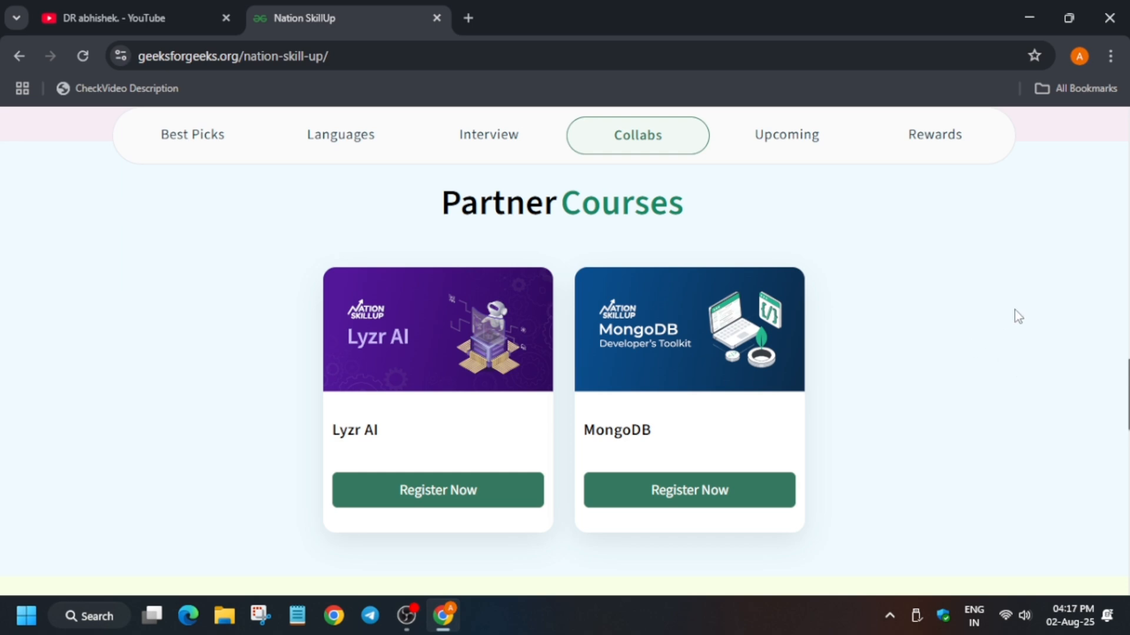
mouse_move(1044, 307)
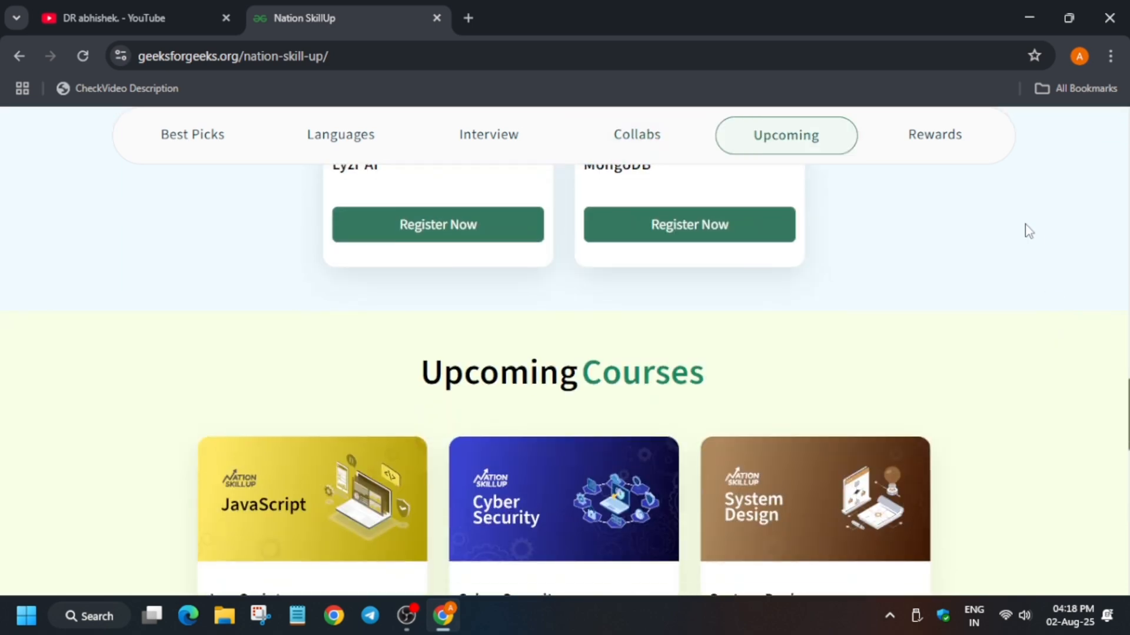
scroll(down, 3)
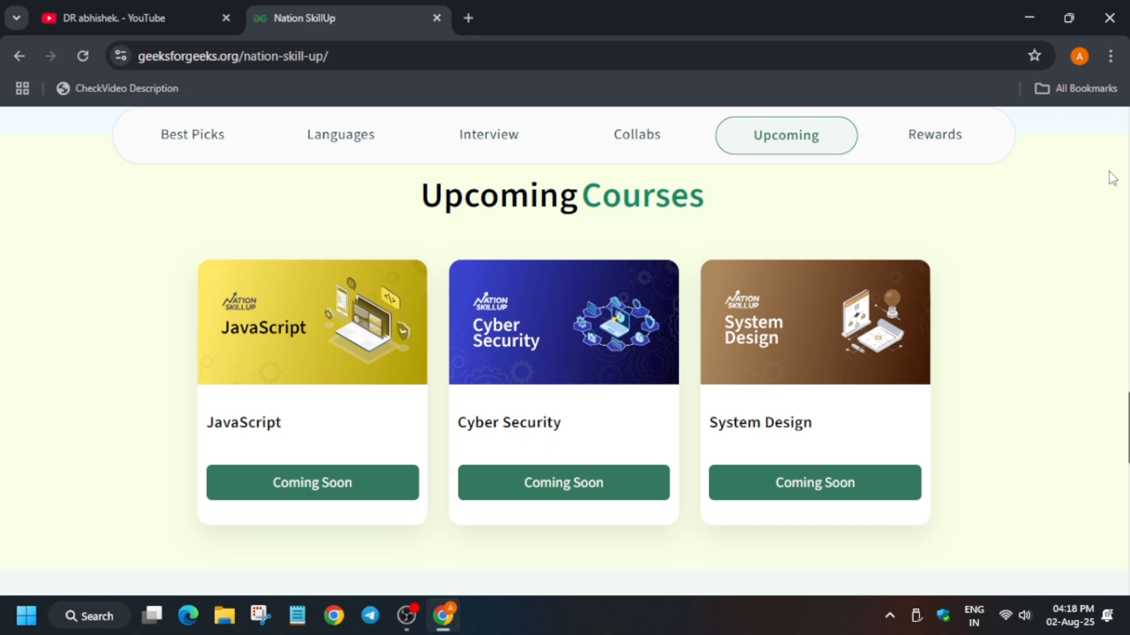
scroll(down, 3)
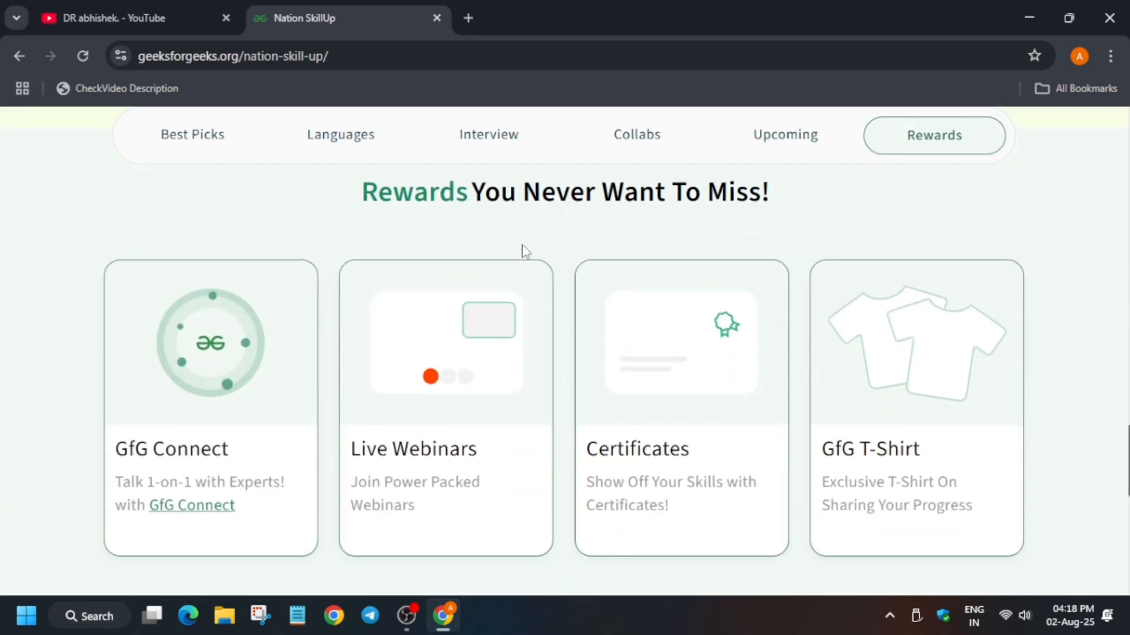
mouse_move(287, 310)
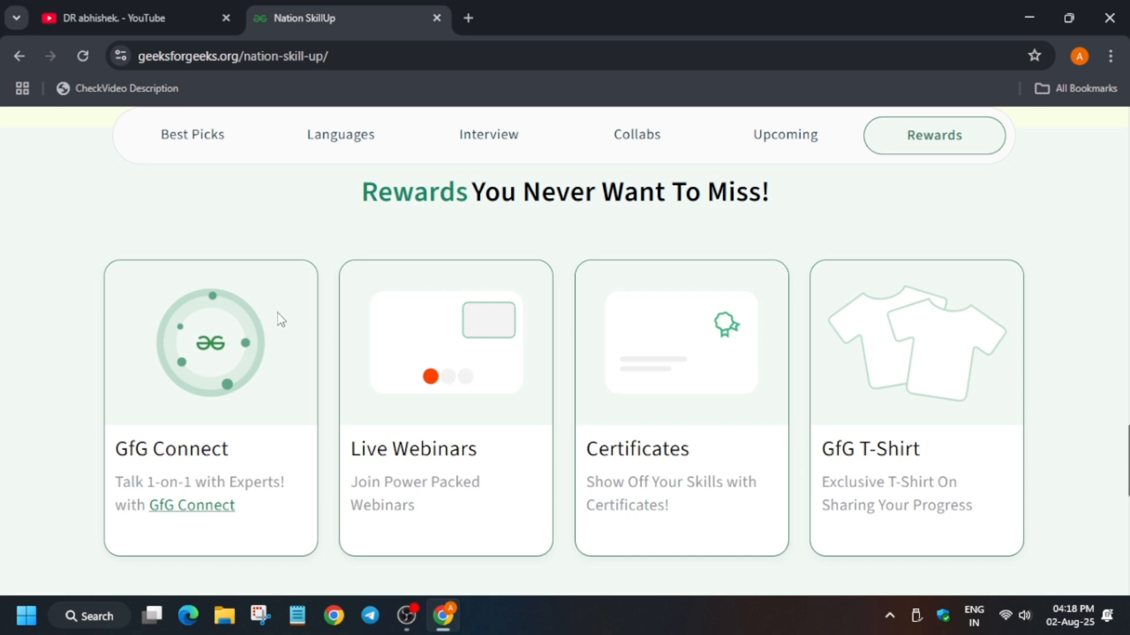
mouse_move(380, 318)
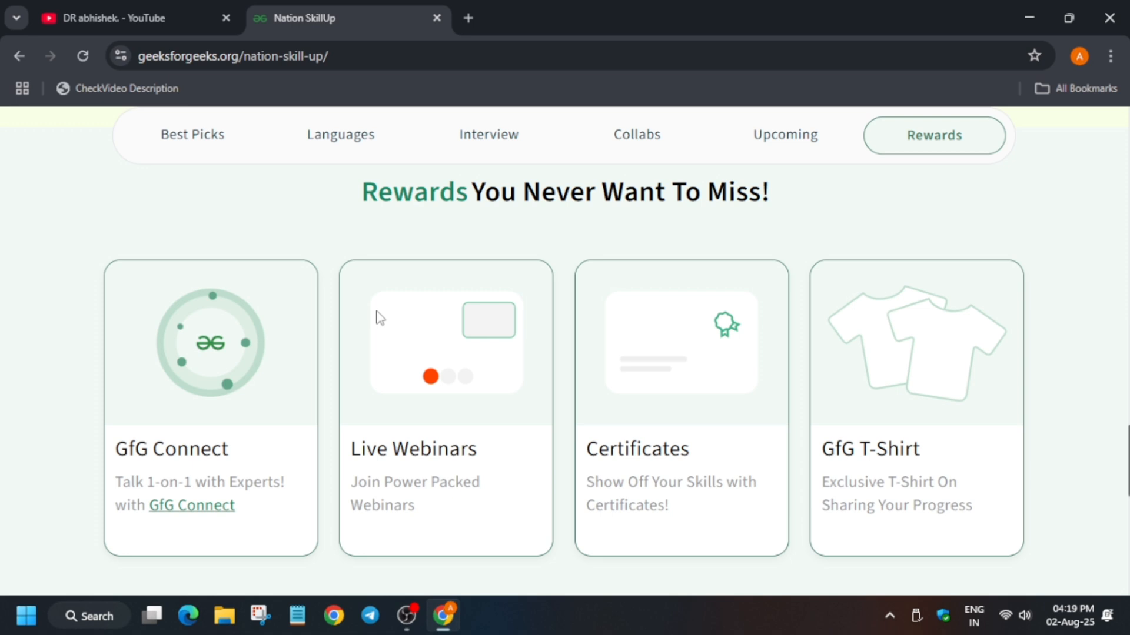
mouse_move(624, 483)
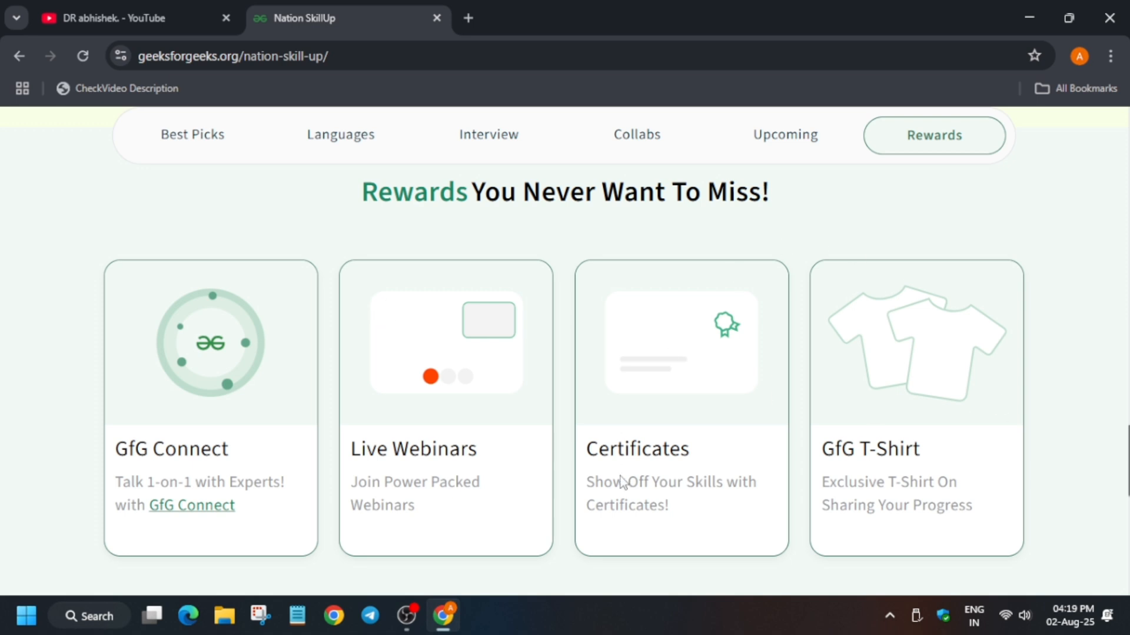
mouse_move(625, 524)
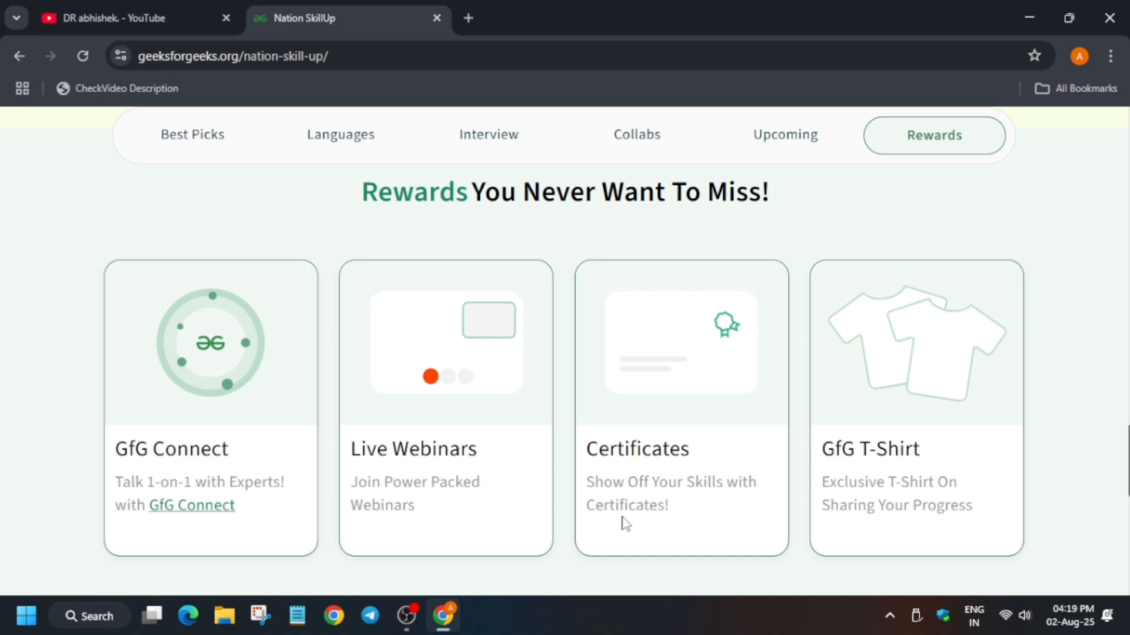
mouse_move(883, 459)
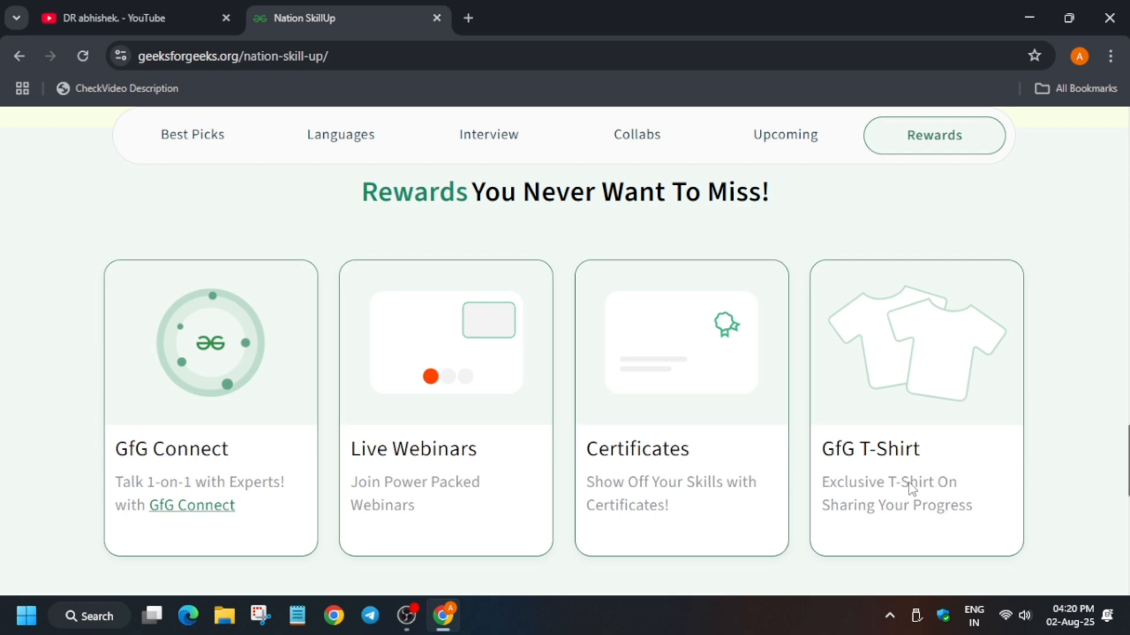
- Scroll through the testimonials and page footer
scroll(down, 3)
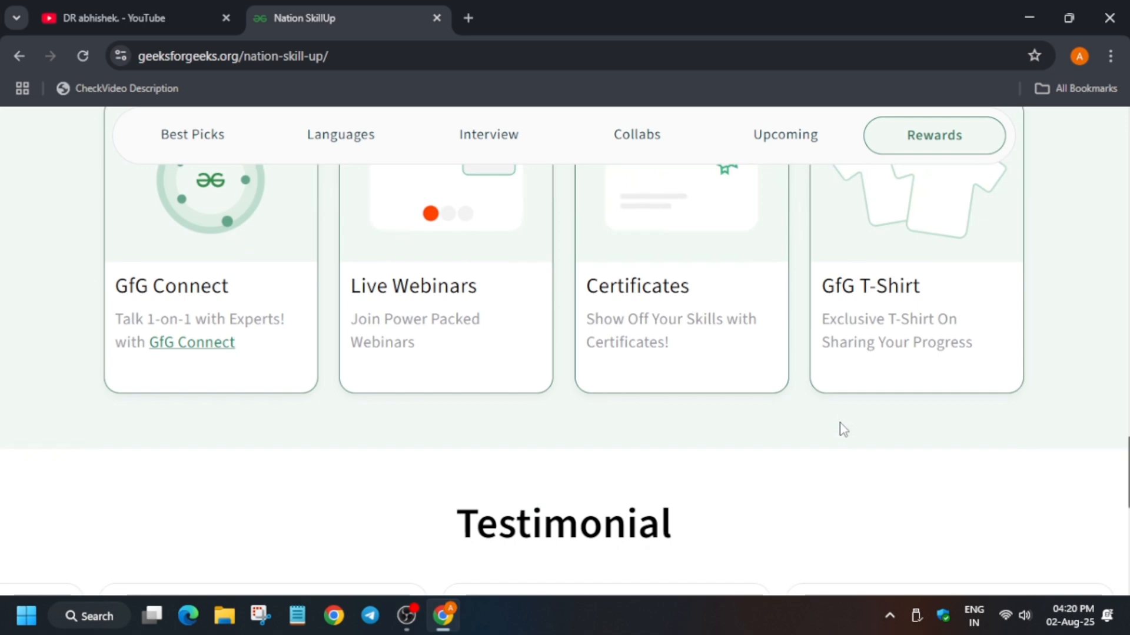
scroll(down, 3)
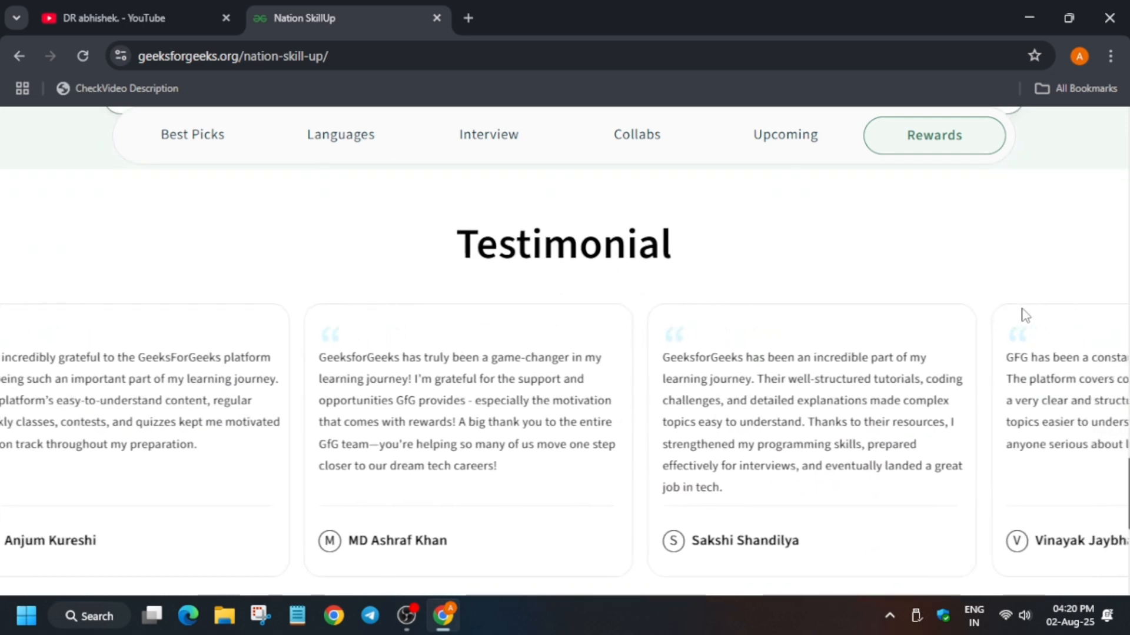
scroll(down, 3)
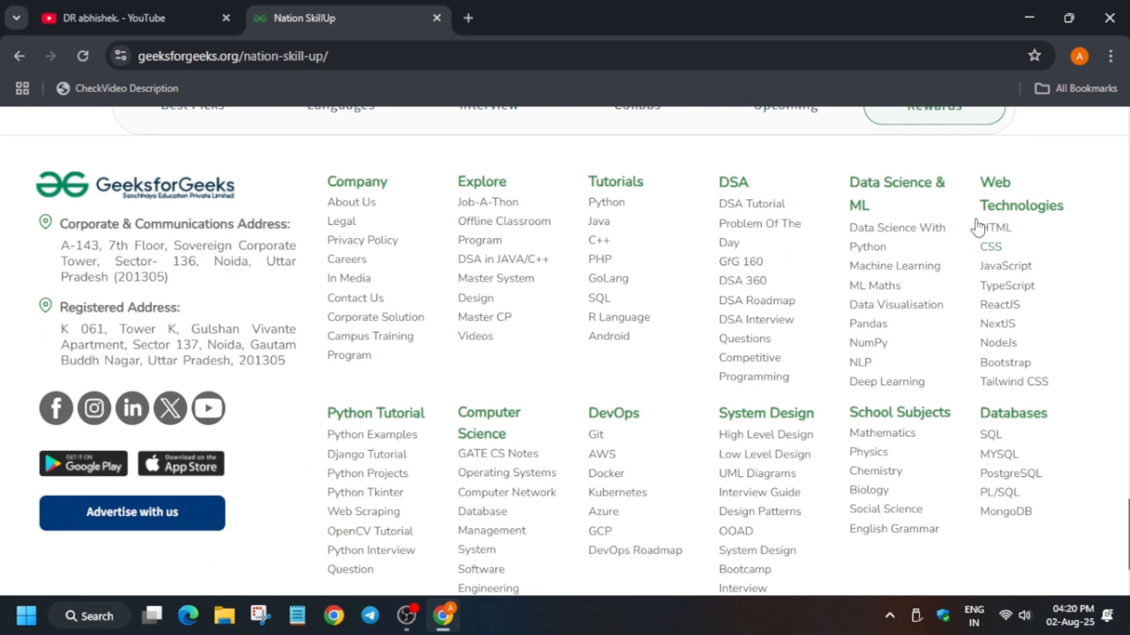
scroll(up, 3)
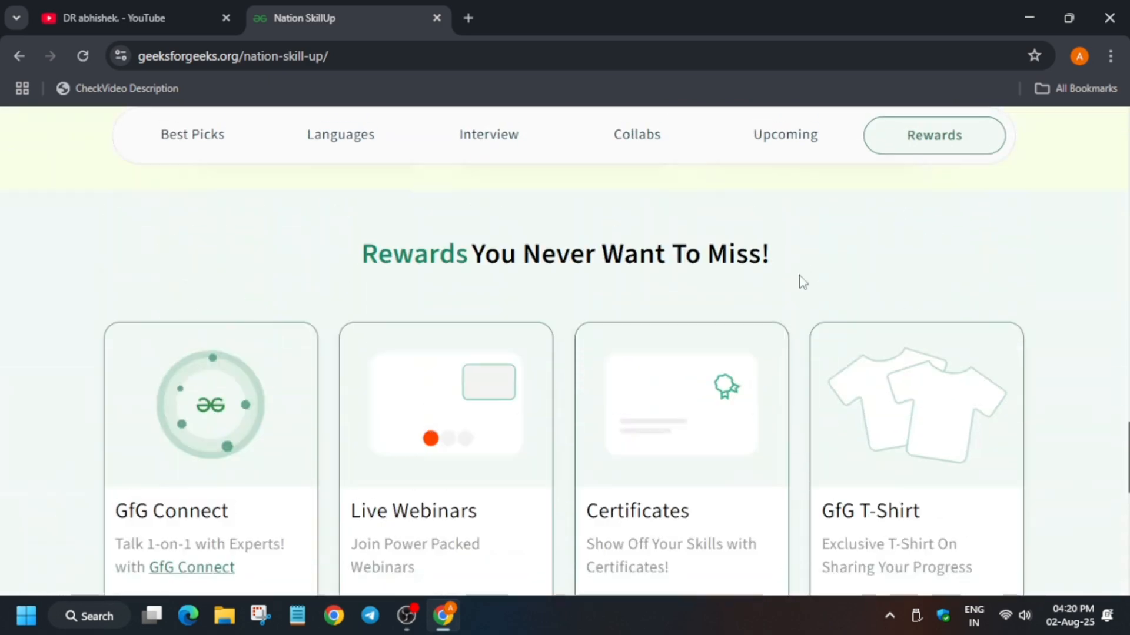
- Jump to the Languages courses, then return to the mission banner and registration form at the top
click(341, 134)
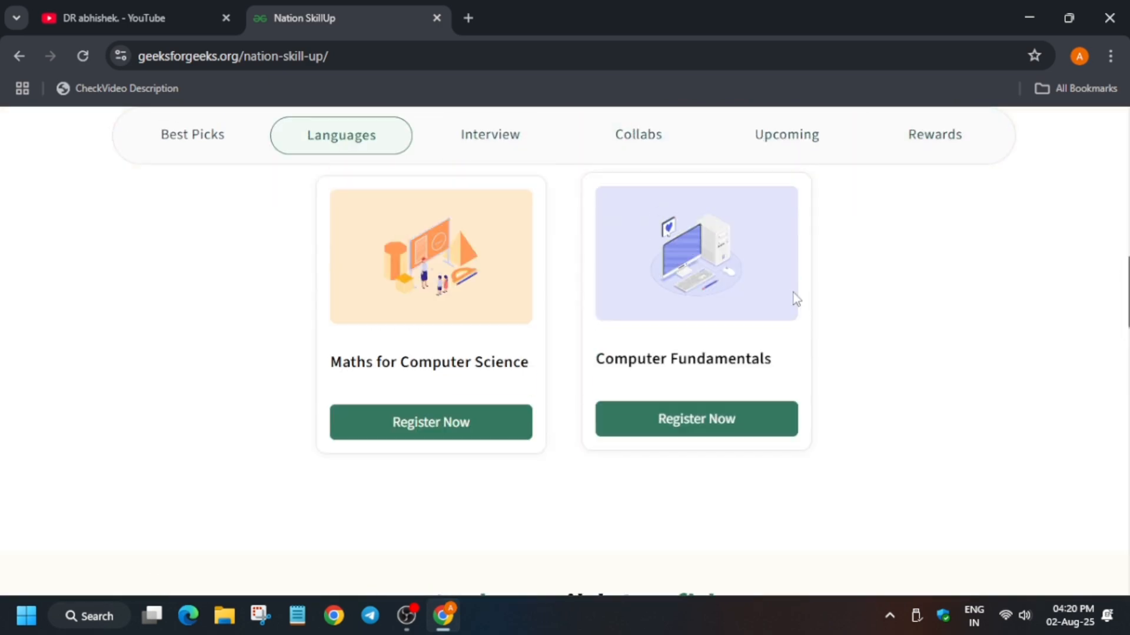
scroll(down, 3)
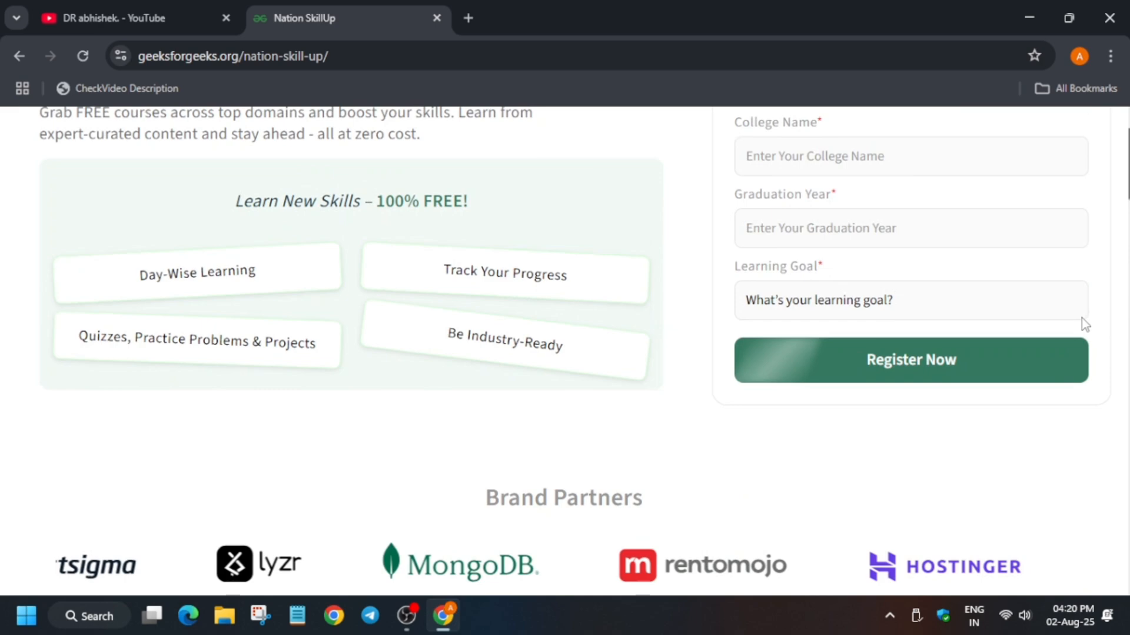
scroll(up, 3)
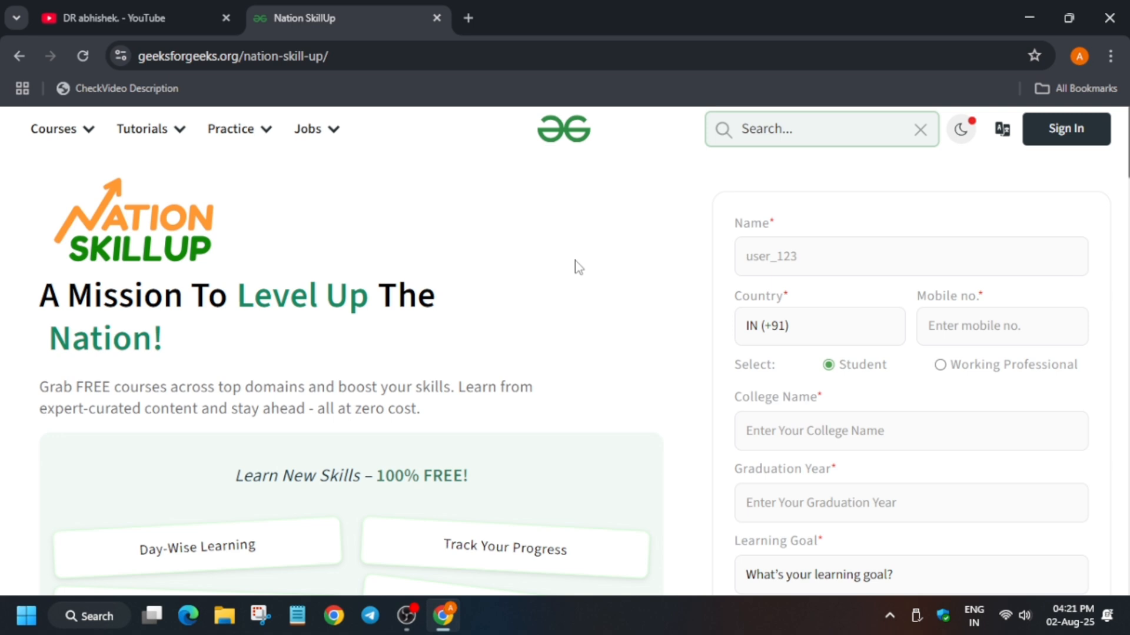
- Scroll past the hero and Brand Partners to the Best Picks DevOps, DSA and MERN course cards
scroll(down, 3)
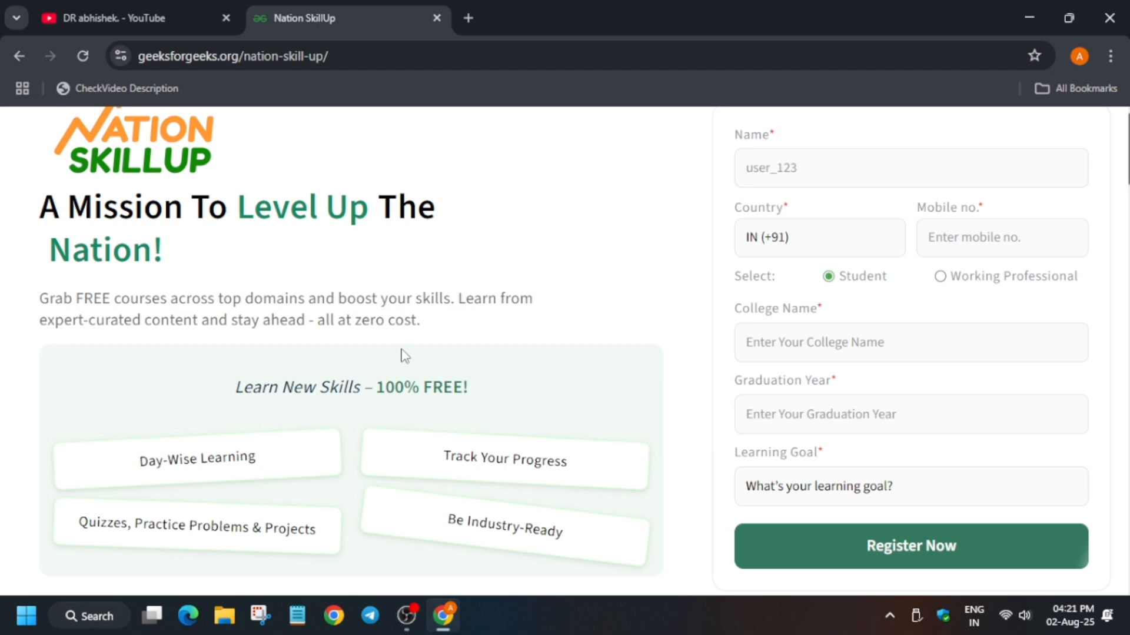
scroll(down, 3)
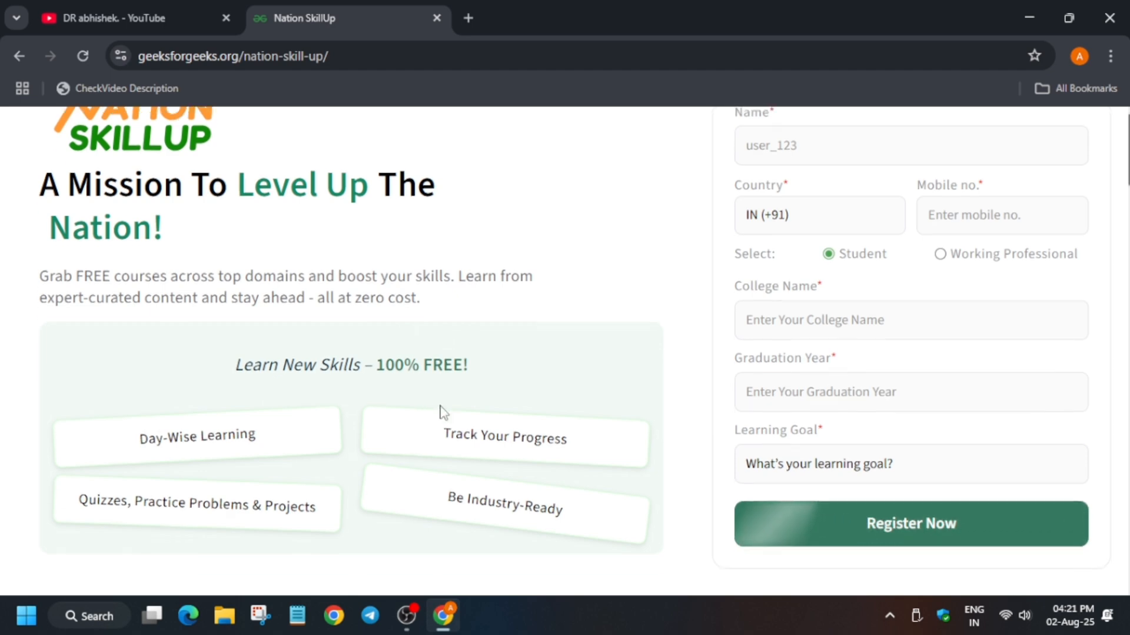
scroll(down, 3)
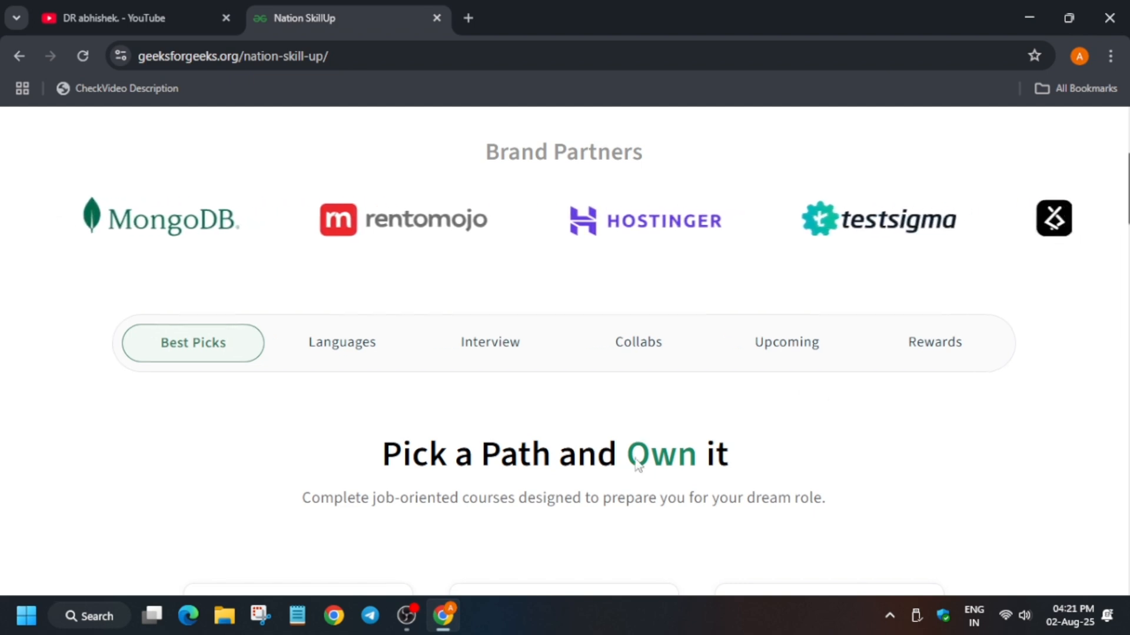
scroll(down, 3)
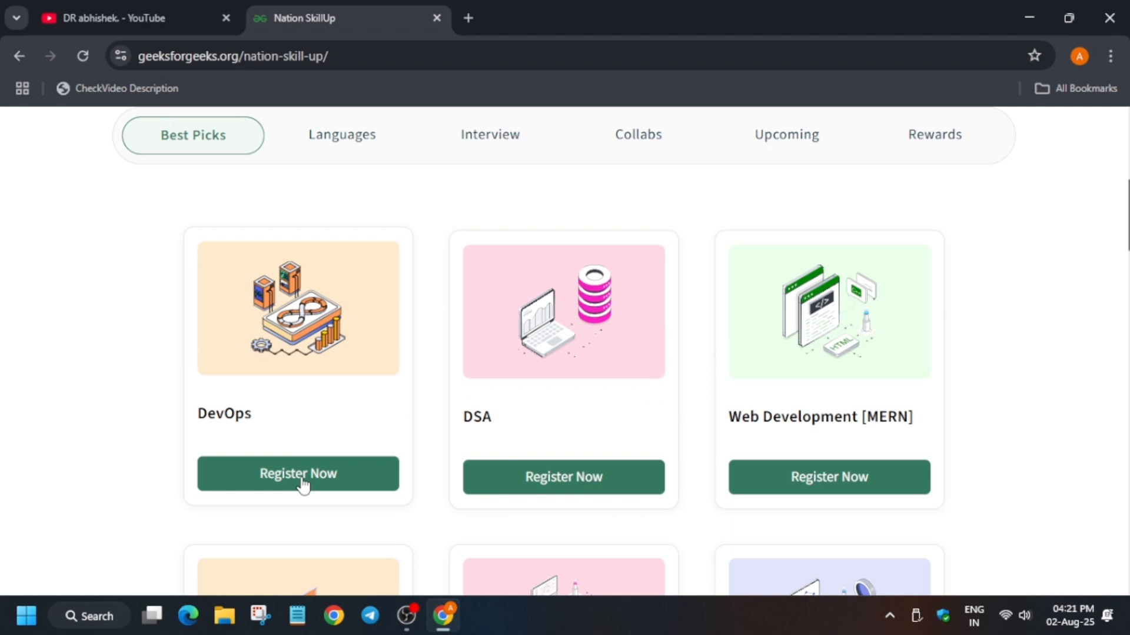
click(296, 473)
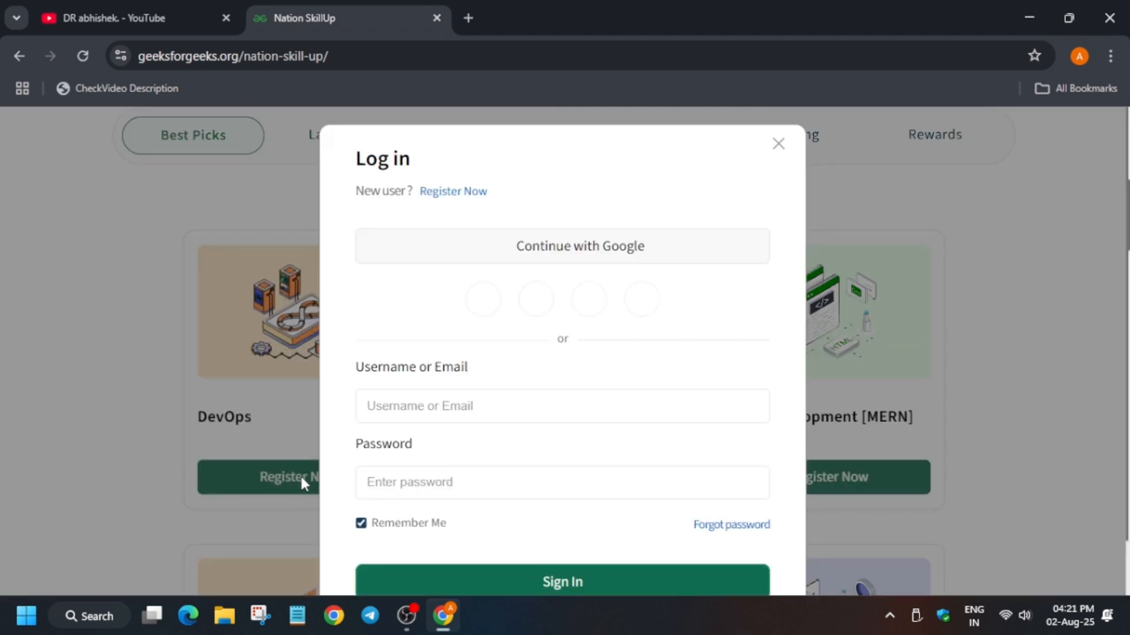
scroll(down, 3)
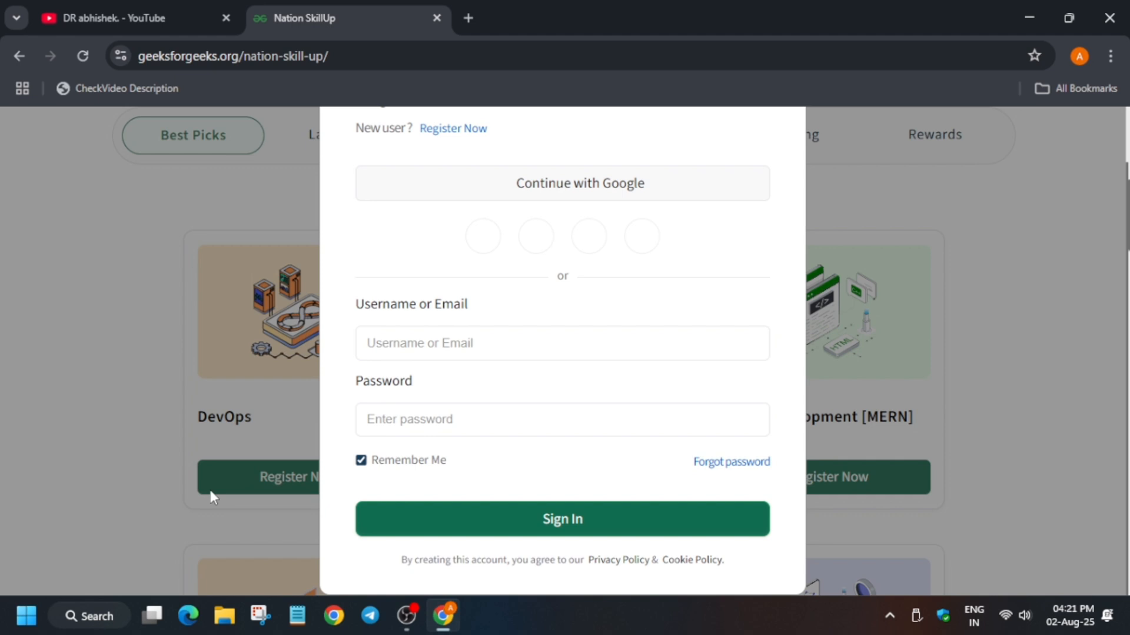
mouse_move(220, 499)
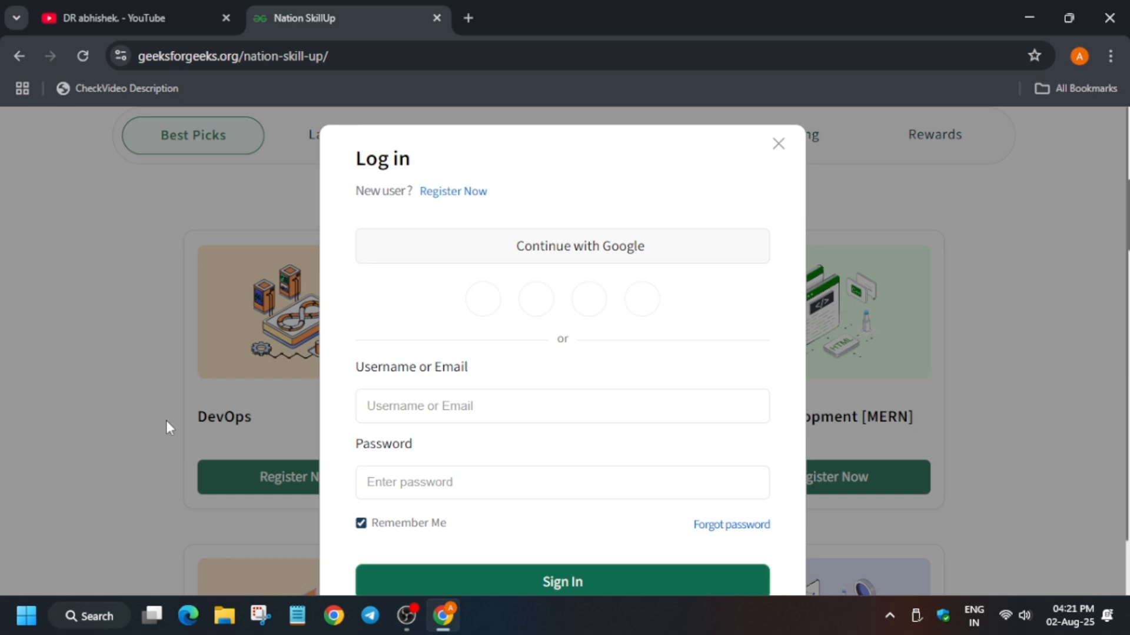
click(778, 144)
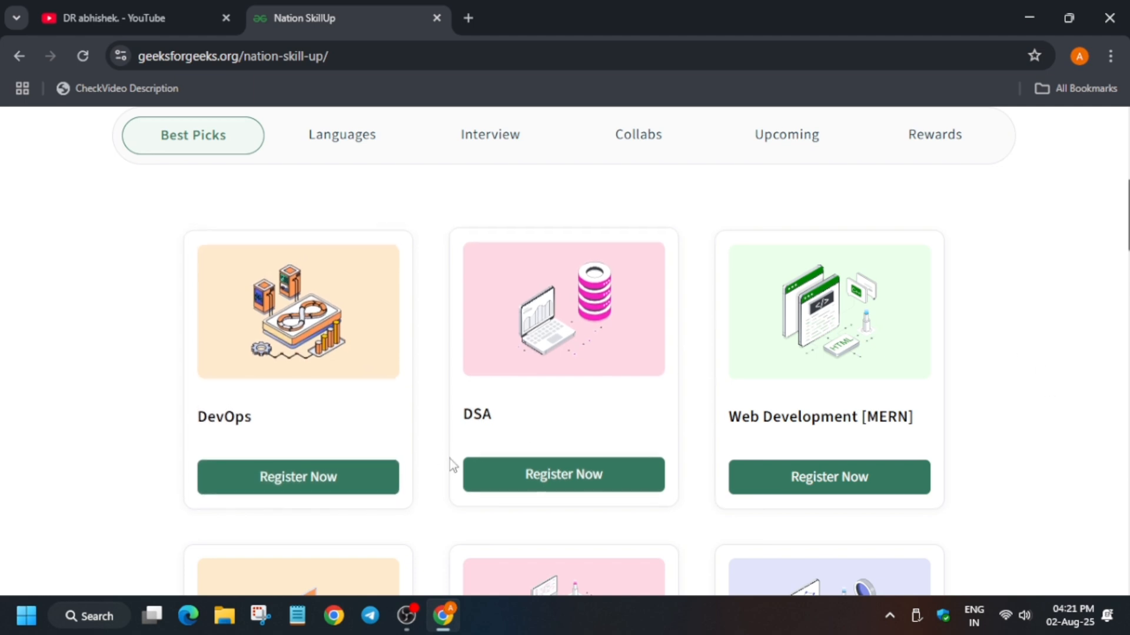
mouse_move(647, 371)
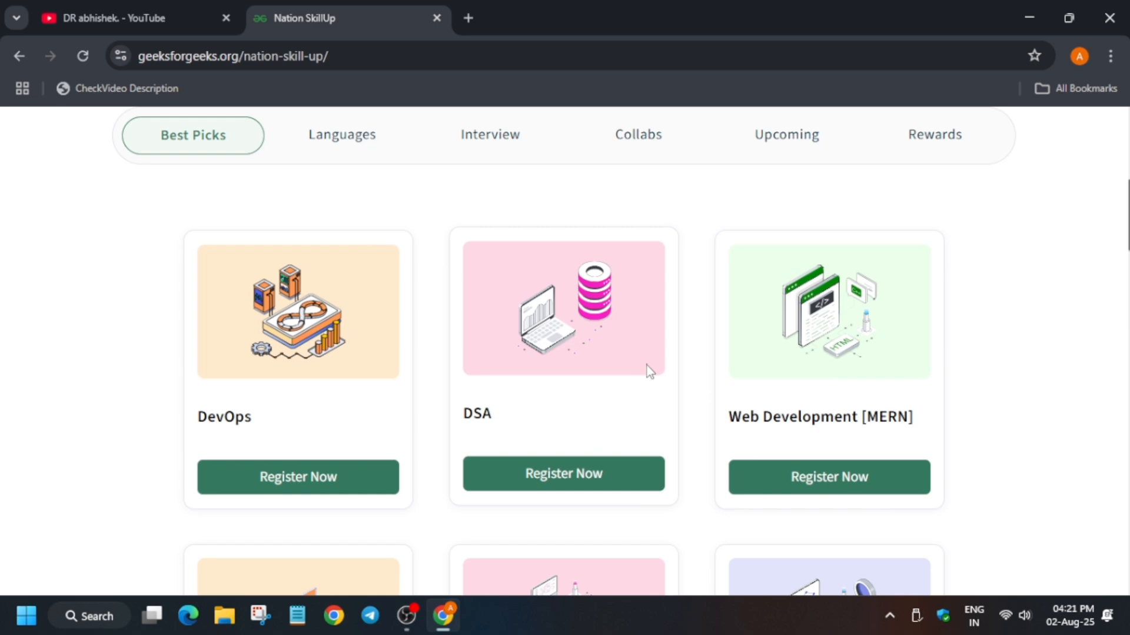
mouse_move(863, 380)
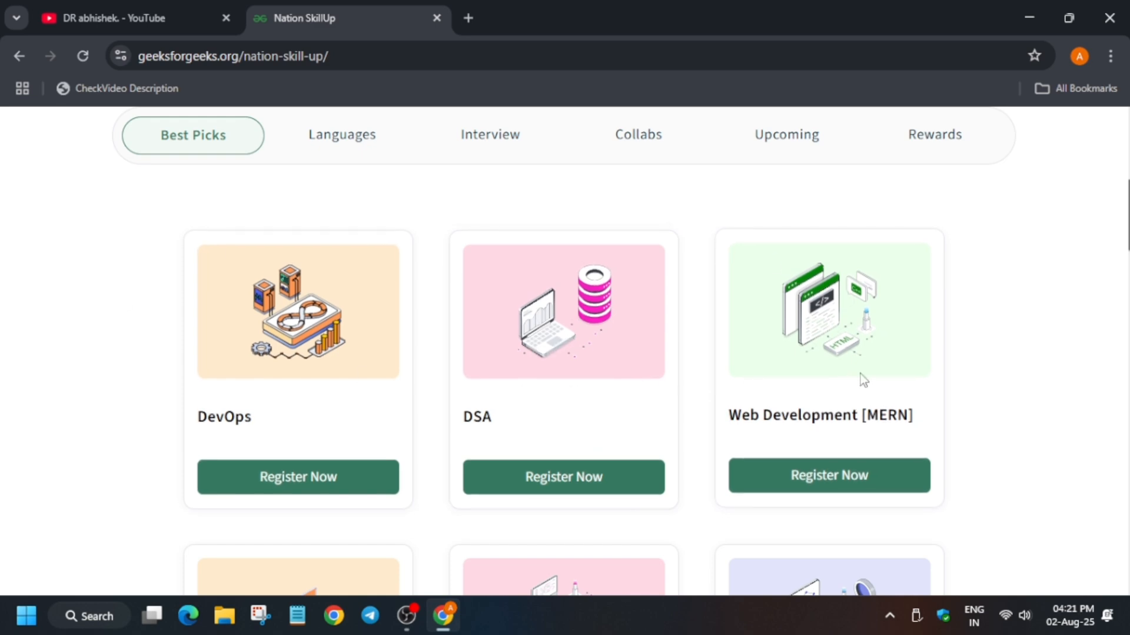
scroll(down, 3)
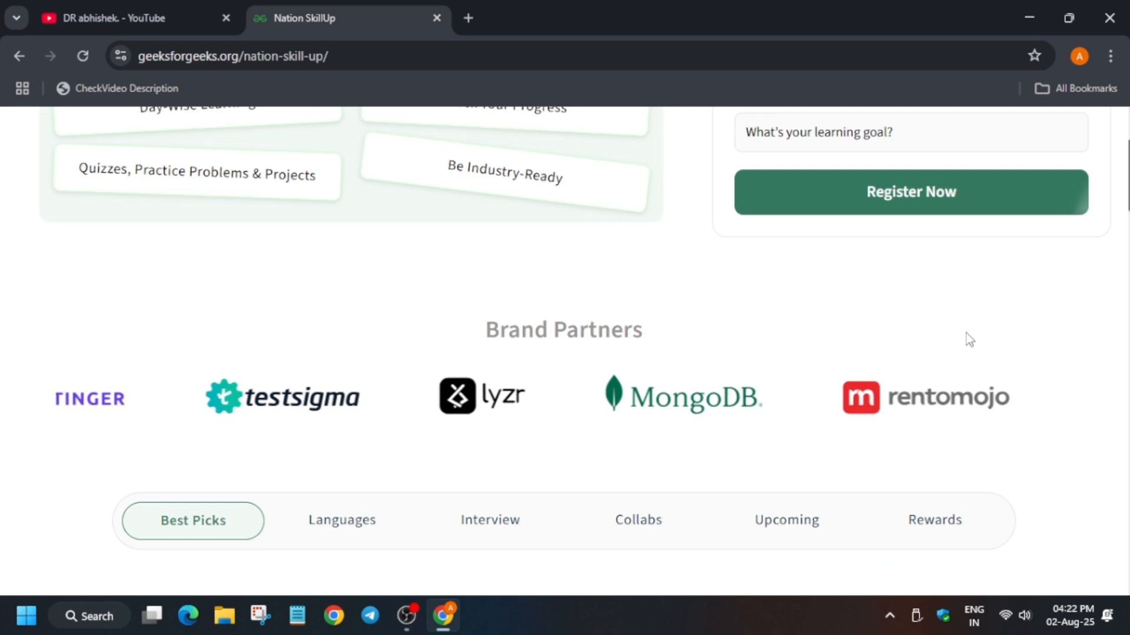
scroll(up, 3)
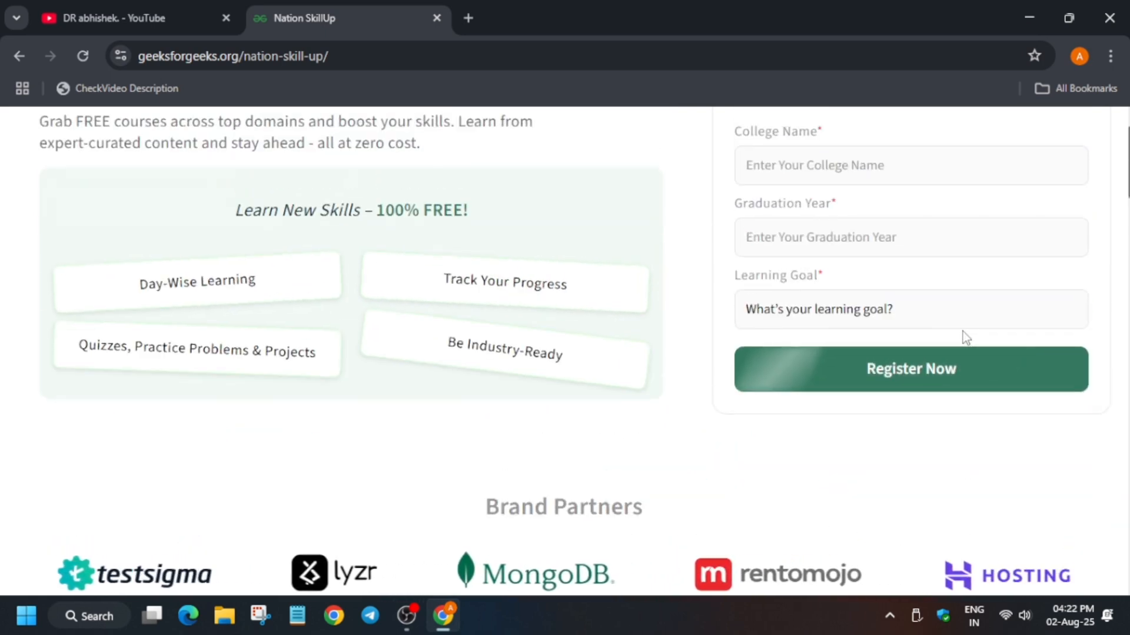
scroll(up, 3)
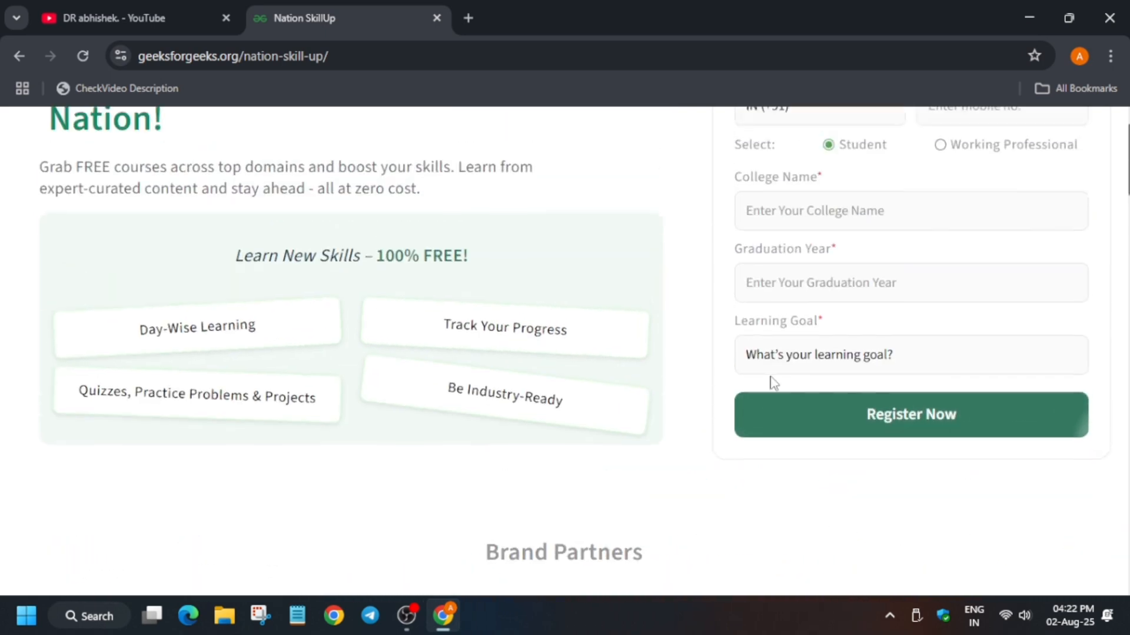
scroll(up, 3)
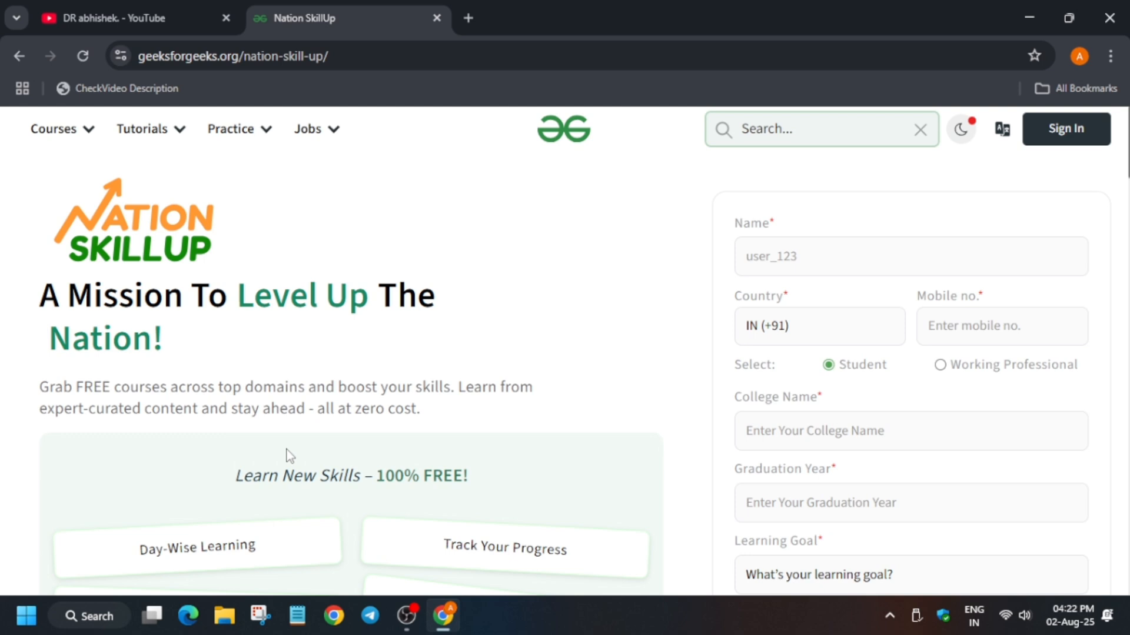
mouse_move(288, 7)
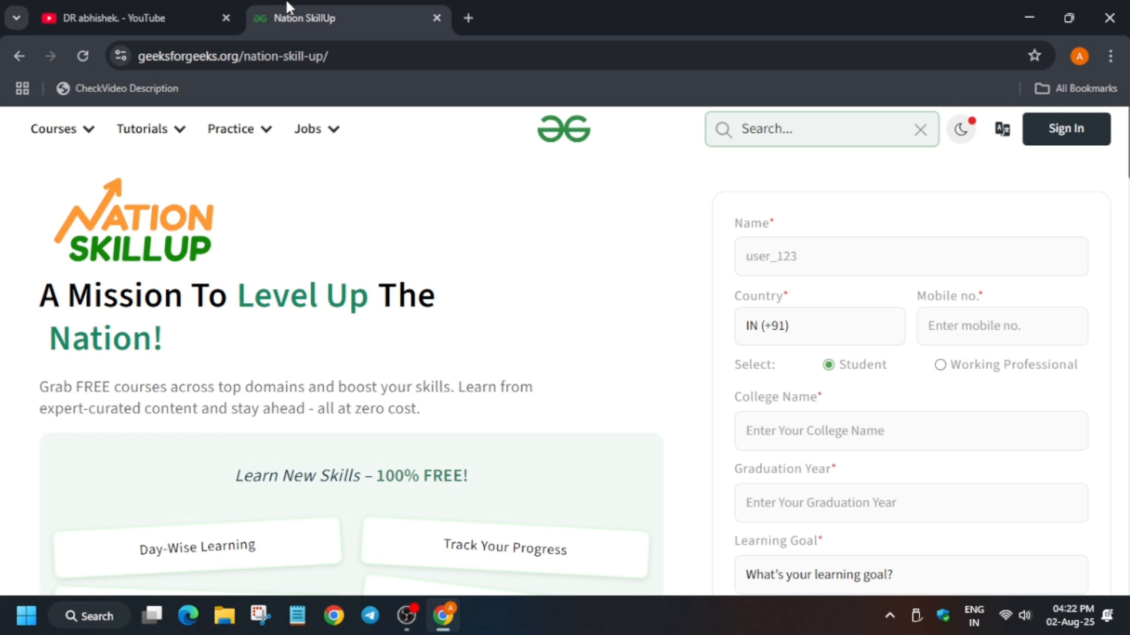
mouse_move(36, 400)
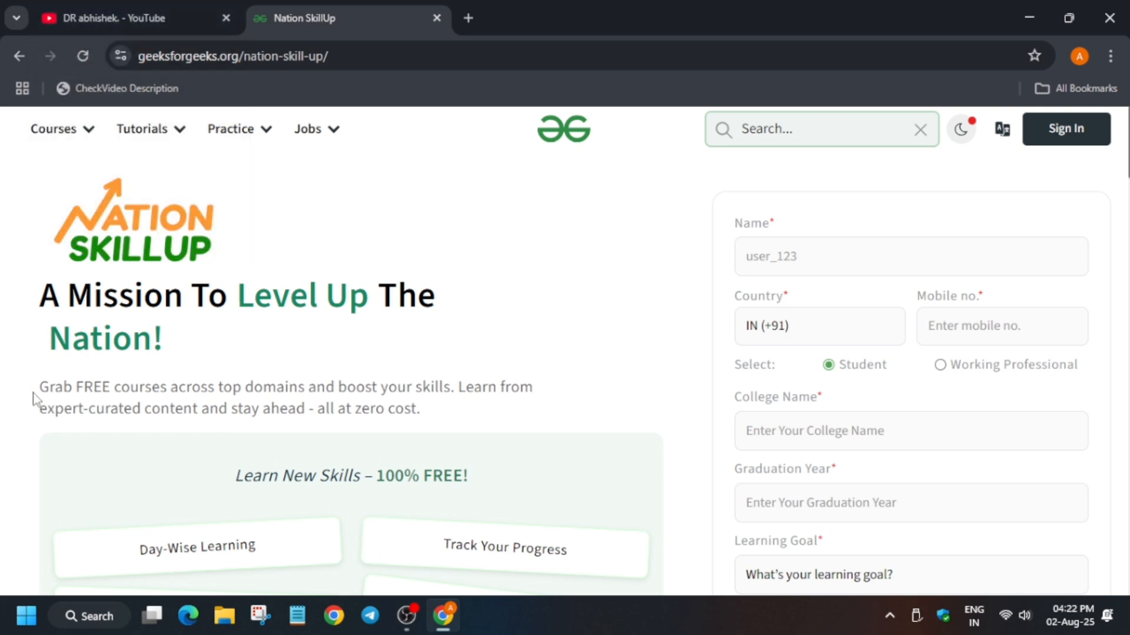
- Open the online coding practice article from the Practice menu, review its languages and Featured Sprints, then switch to the YouTube tab
click(231, 130)
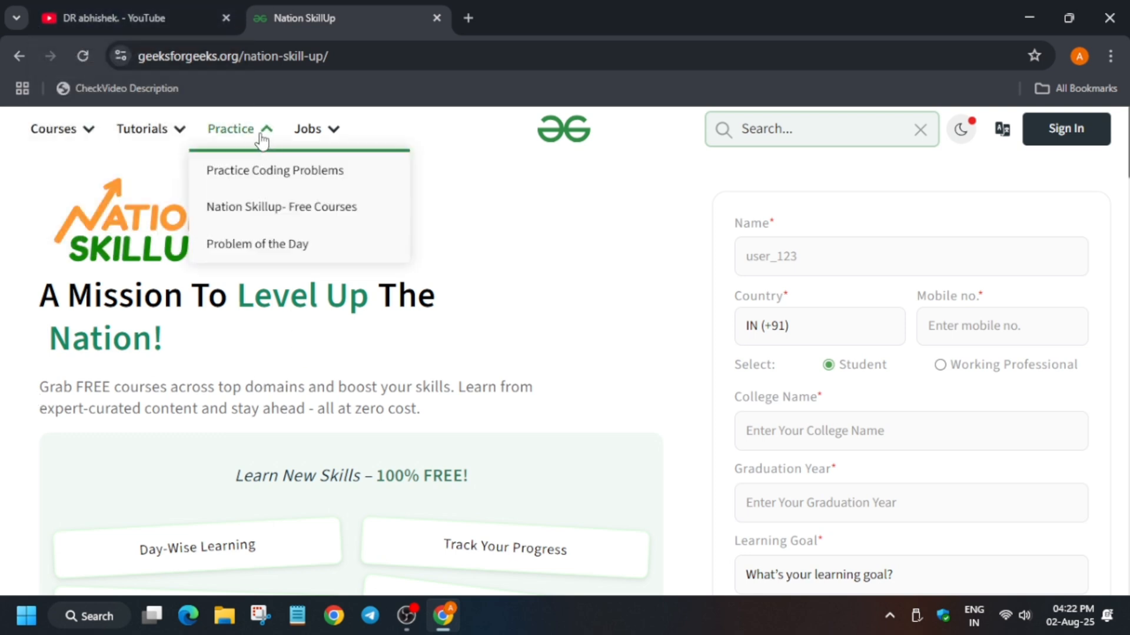
mouse_move(288, 209)
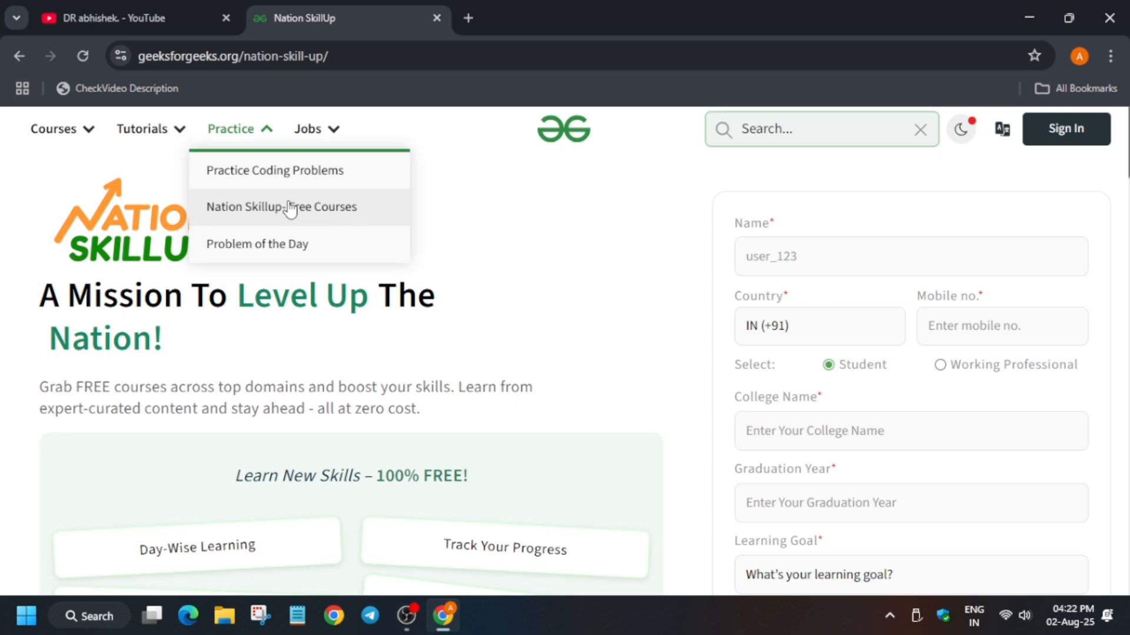
click(274, 171)
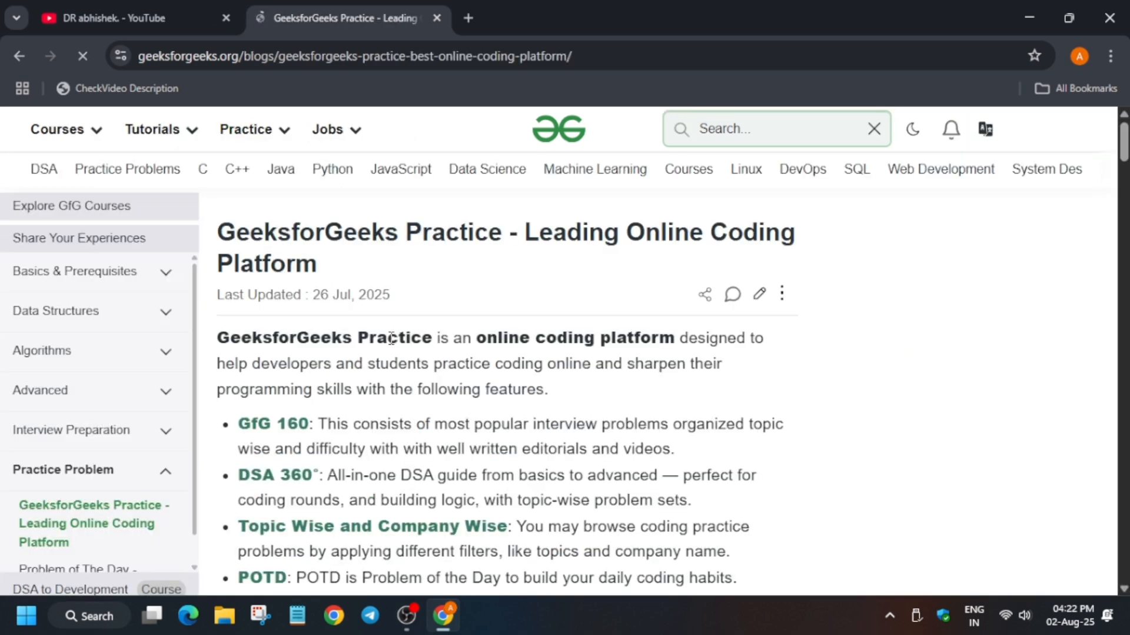
scroll(down, 3)
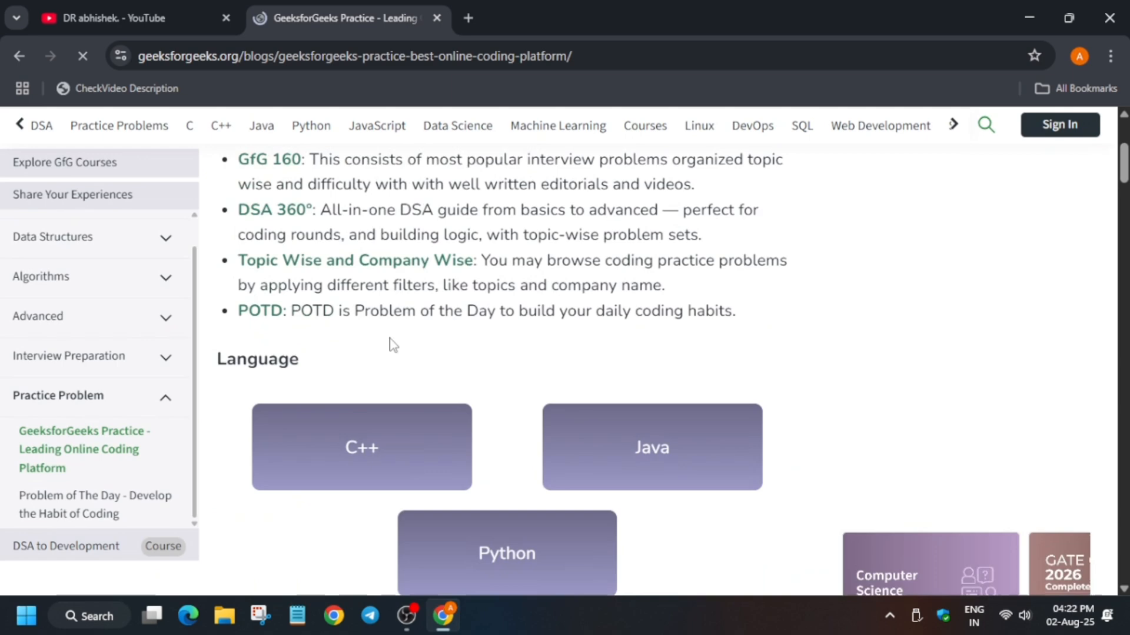
scroll(down, 3)
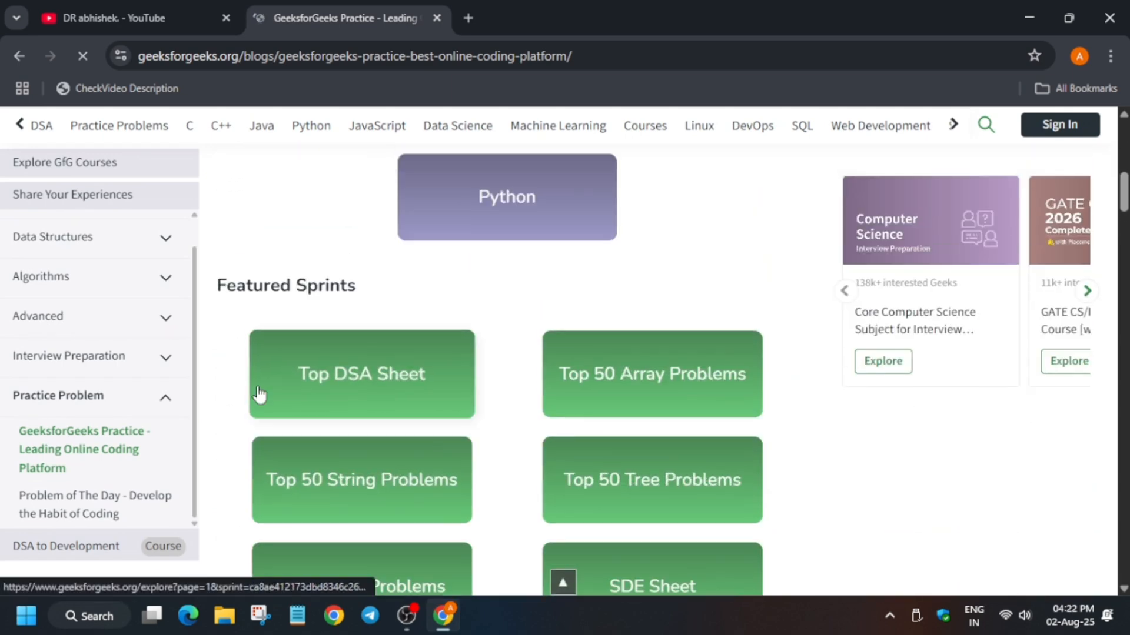
scroll(down, 3)
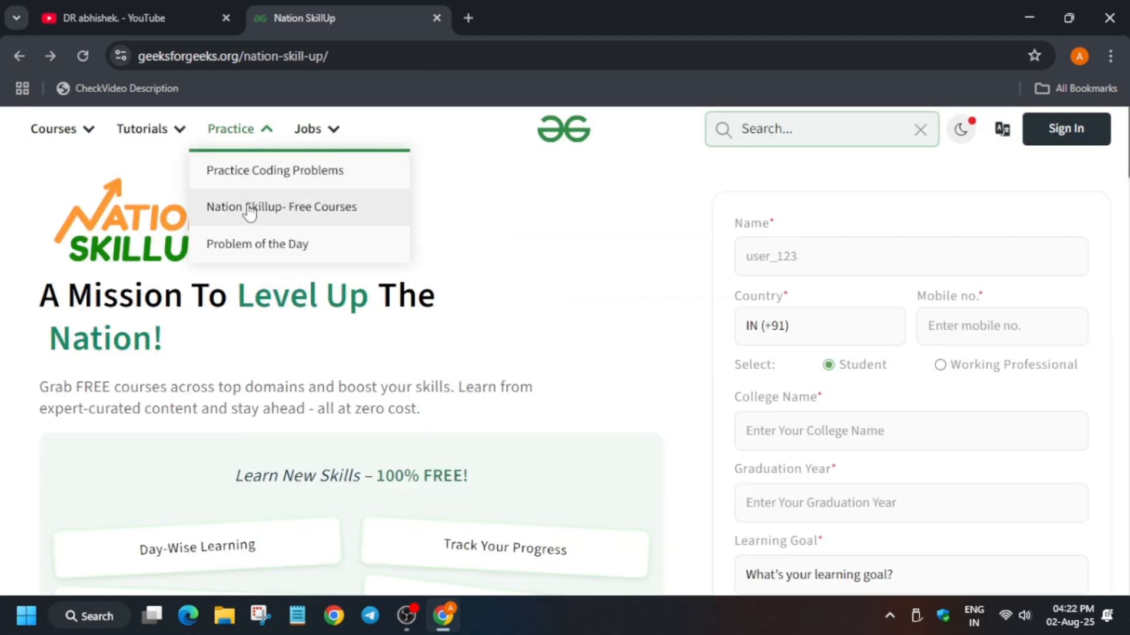
mouse_move(286, 188)
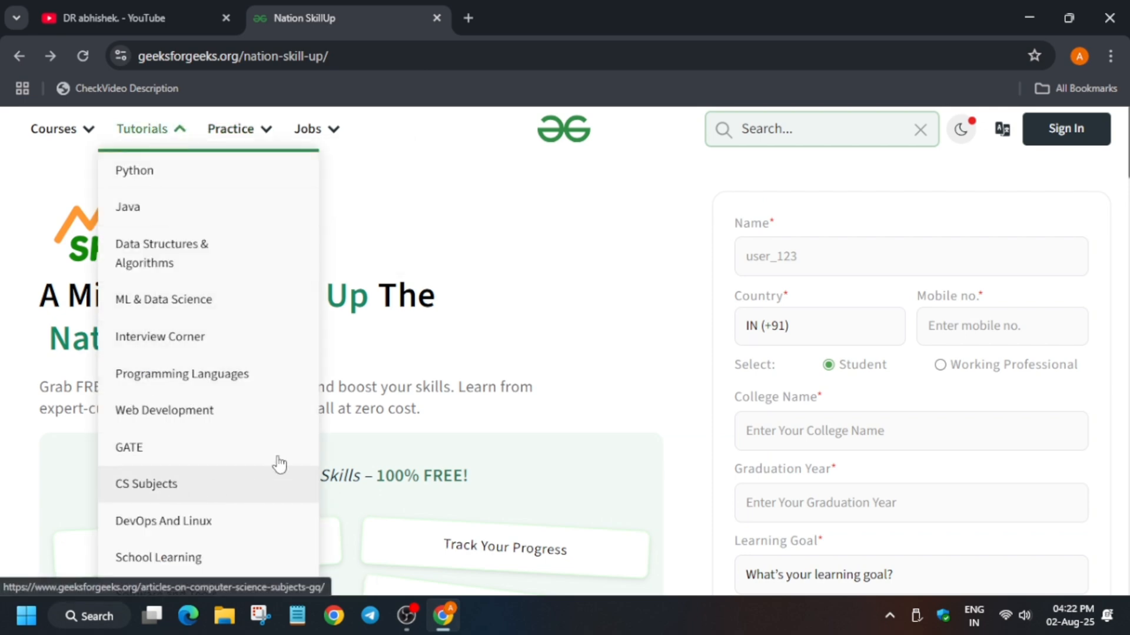
mouse_move(132, 451)
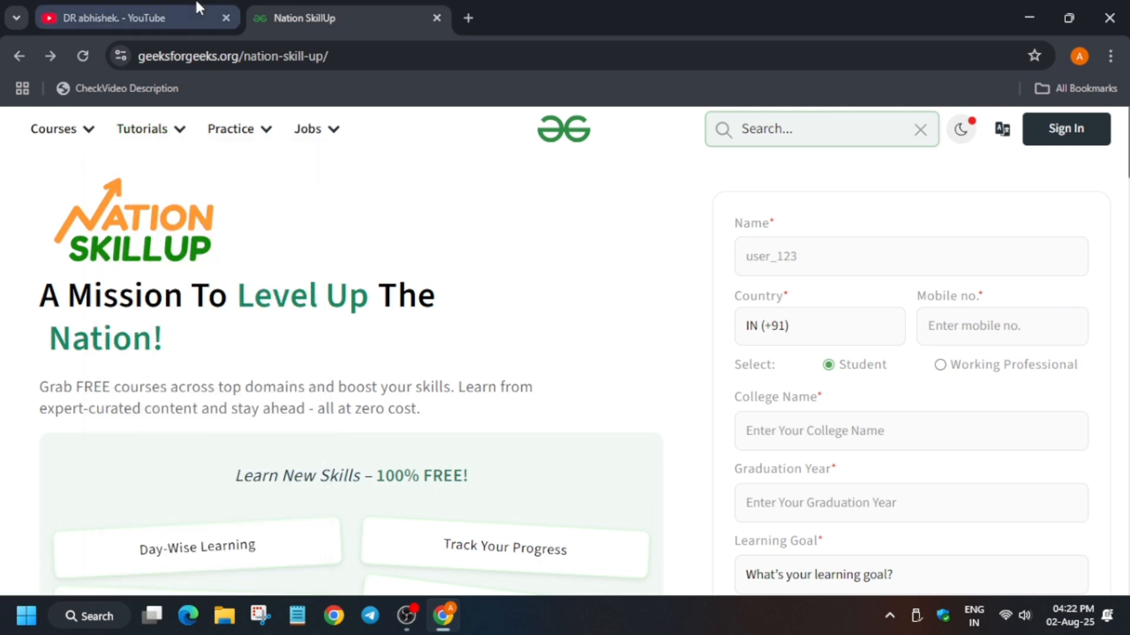
click(108, 17)
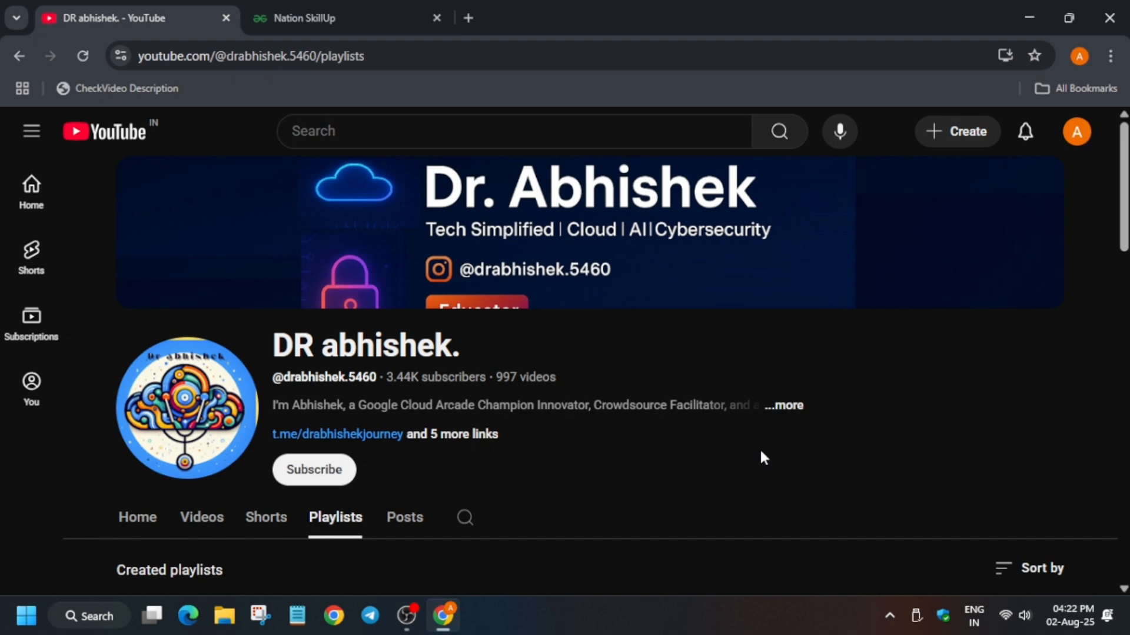
- Show DR abhishek.'s channel Videos tab and scroll through the recent uploads and back to the header
scroll(down, 3)
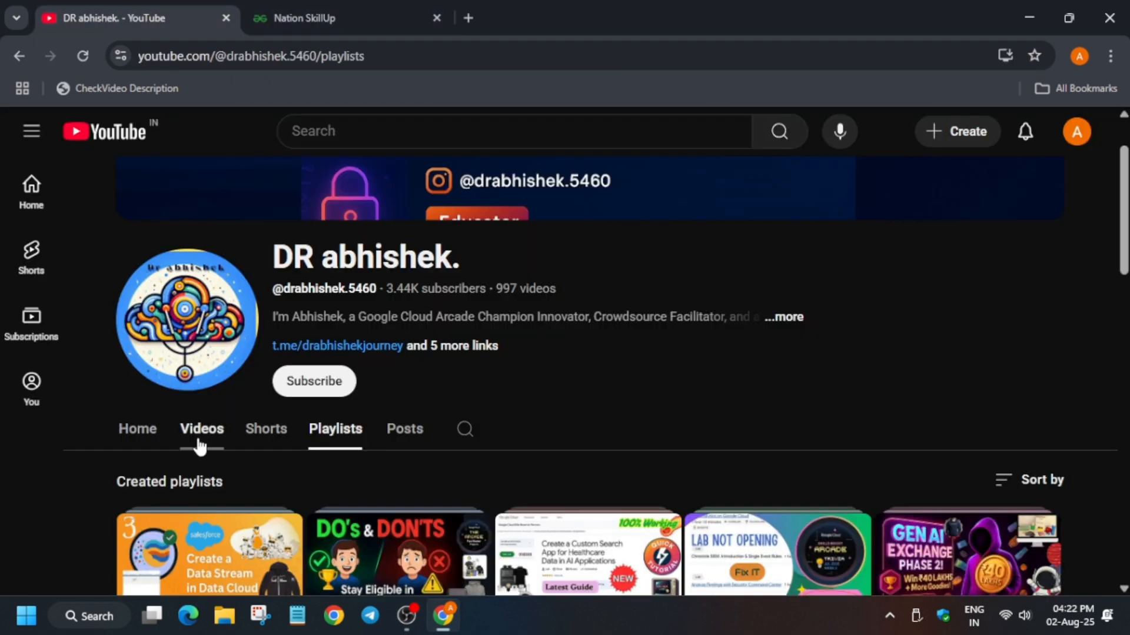
click(201, 428)
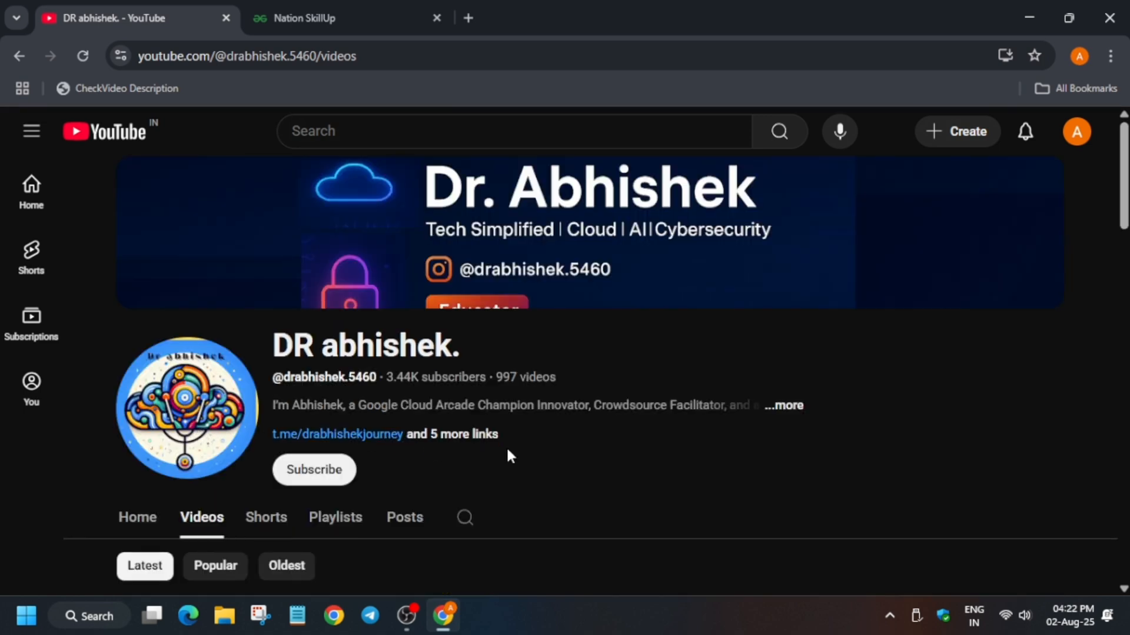
scroll(down, 3)
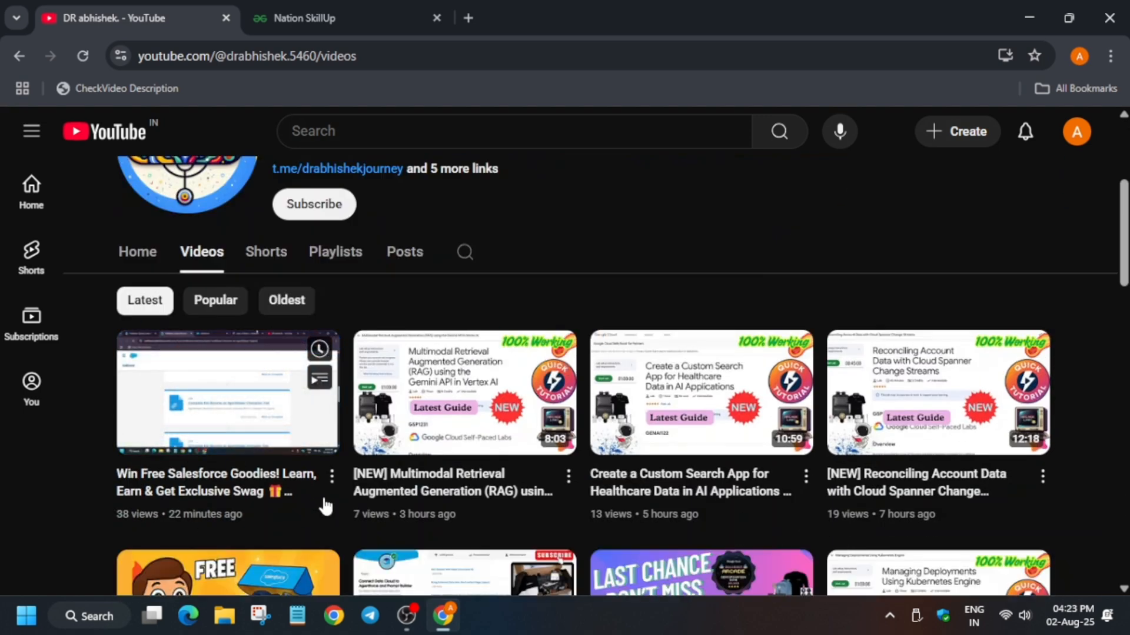
mouse_move(798, 209)
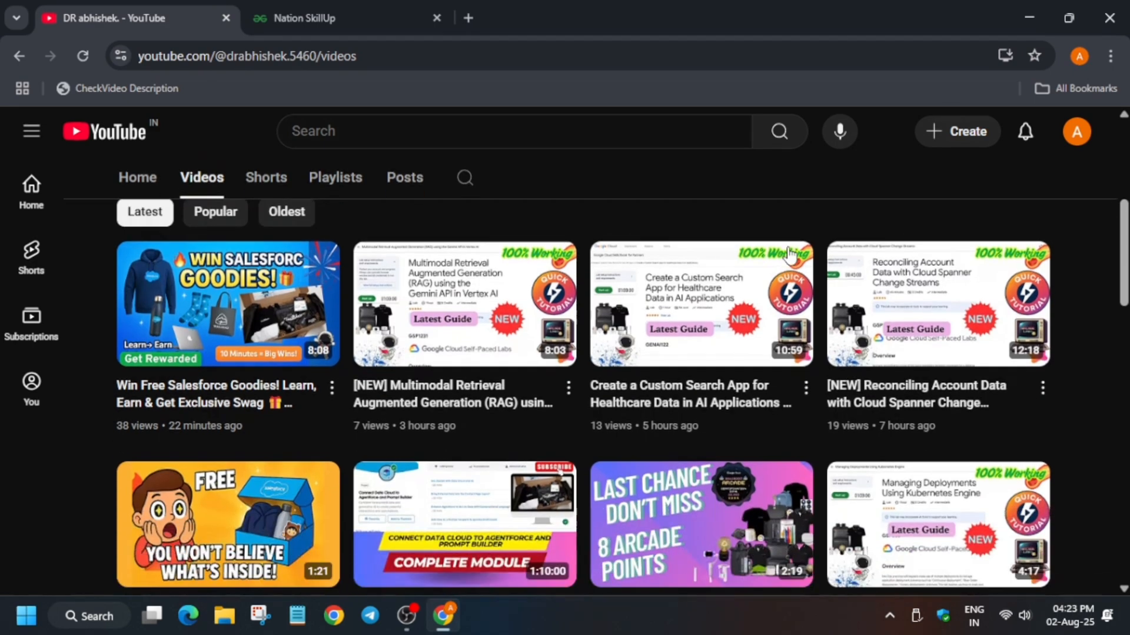
scroll(down, 3)
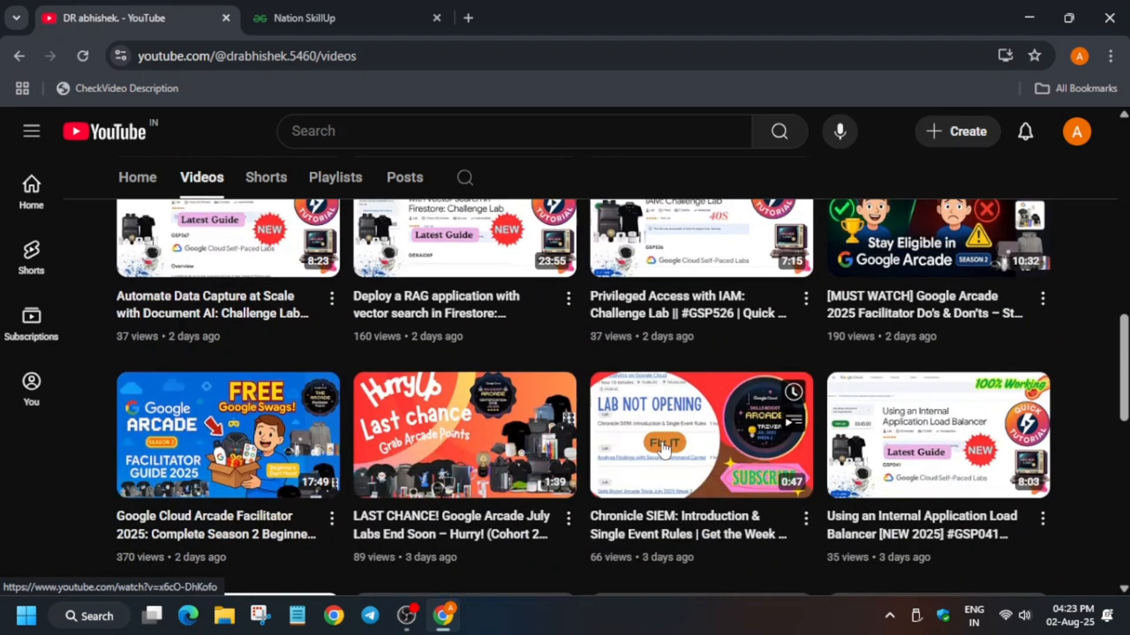
mouse_move(227, 435)
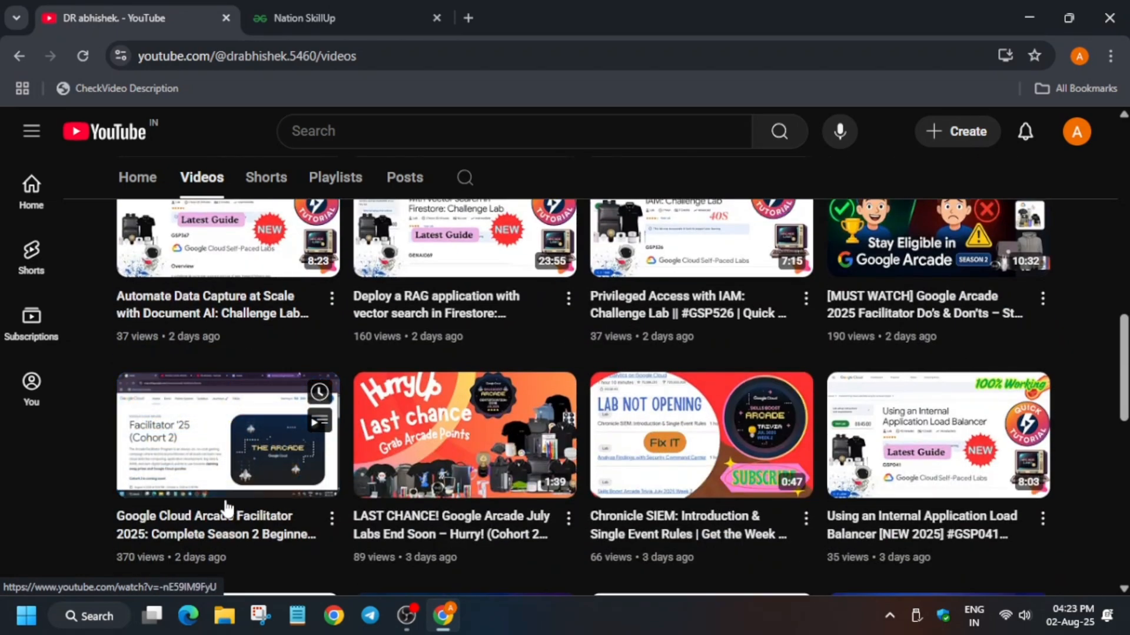
scroll(down, 3)
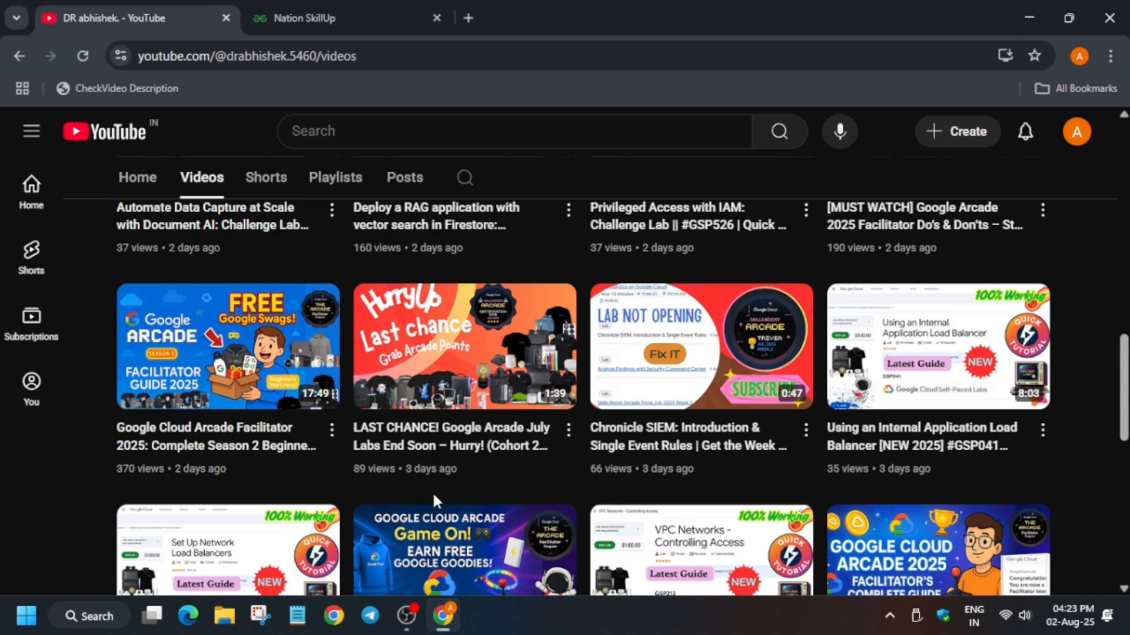
mouse_move(454, 496)
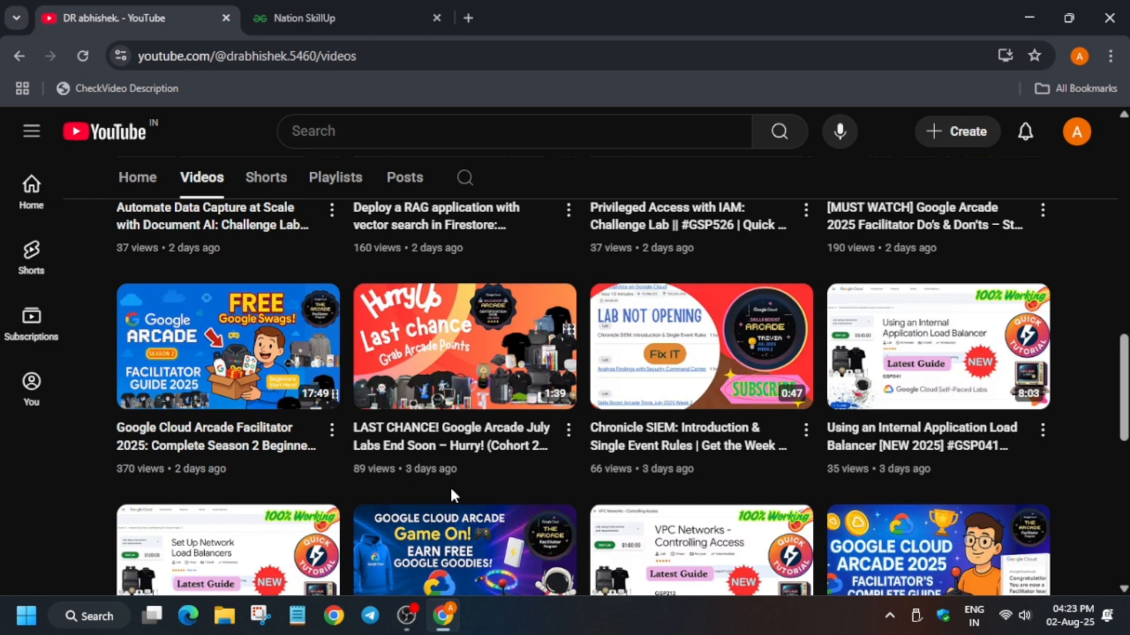
scroll(up, 3)
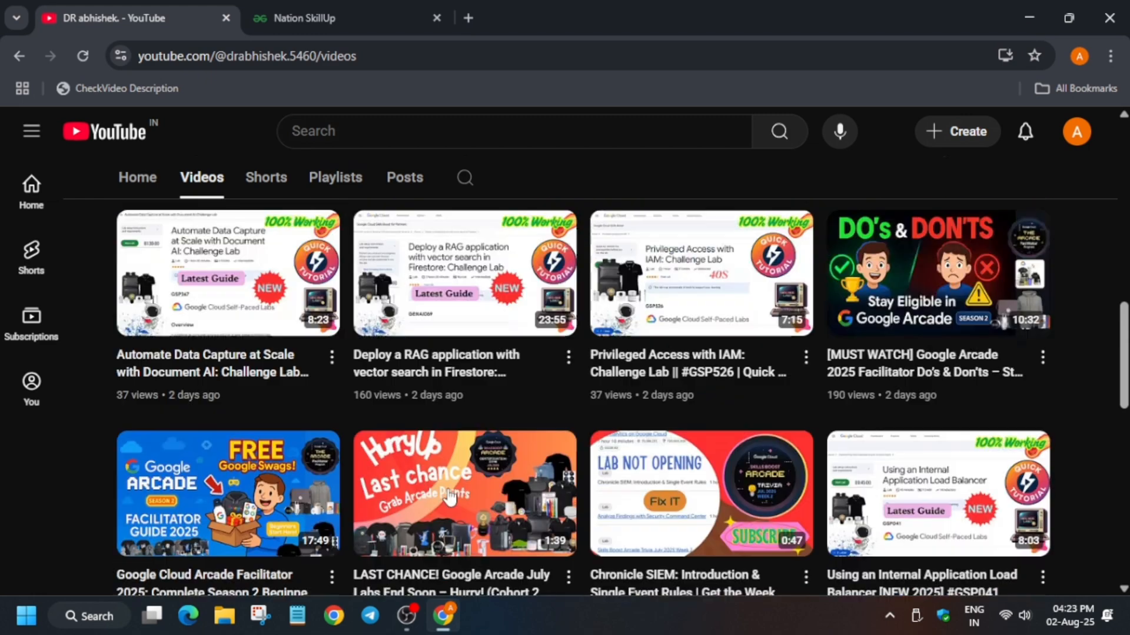
scroll(up, 3)
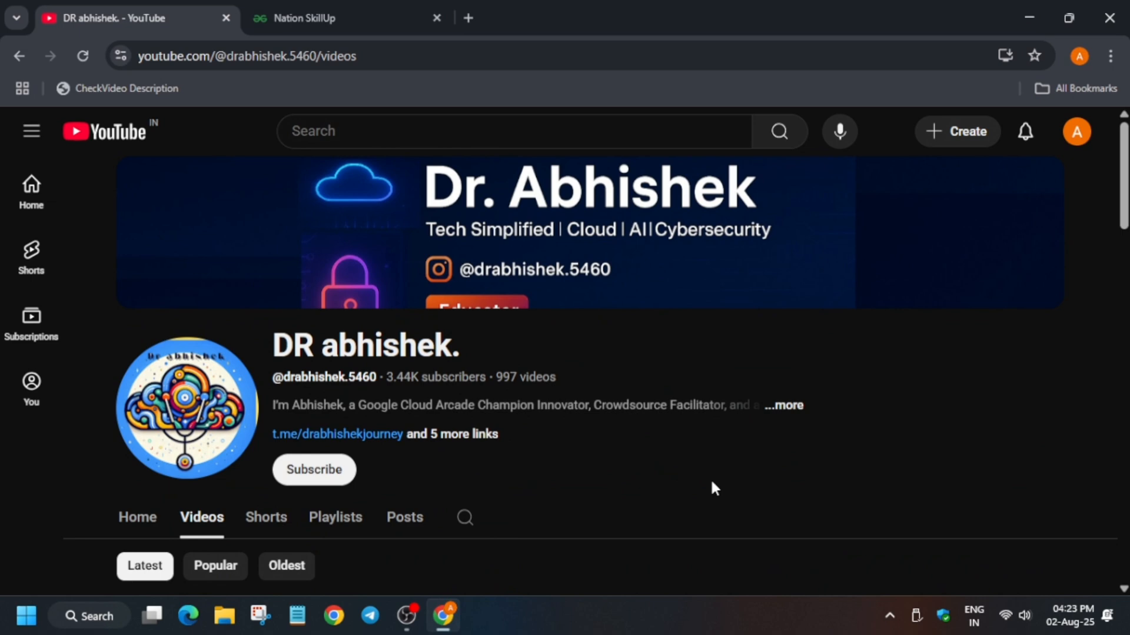
mouse_move(692, 484)
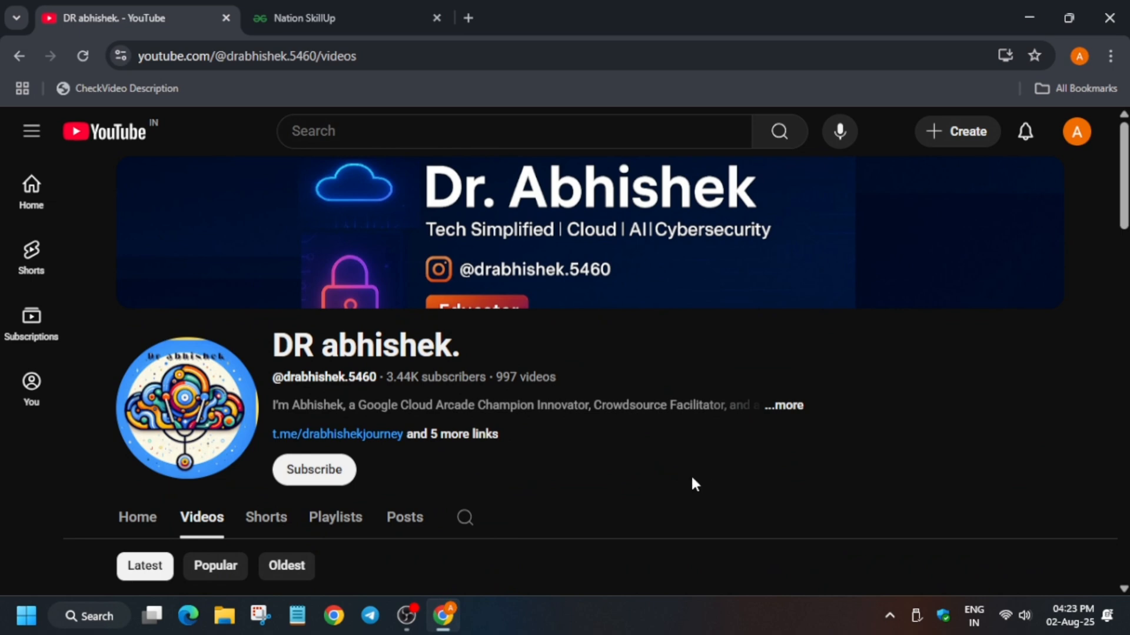